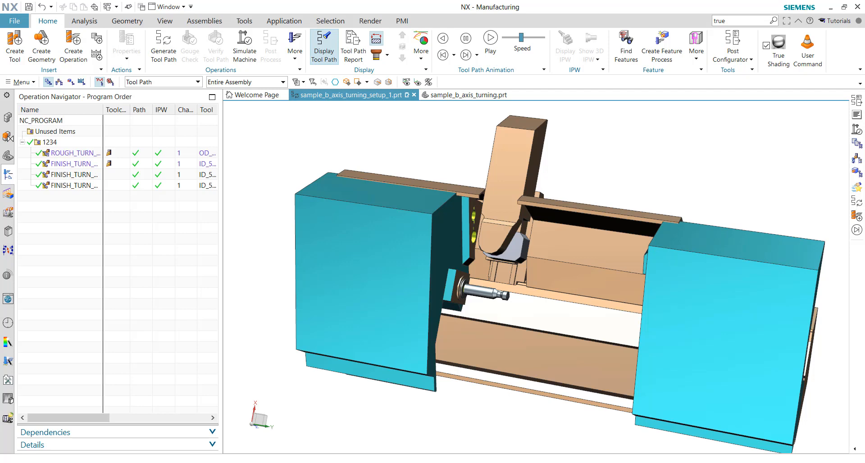
pyautogui.moveTo(630, 212)
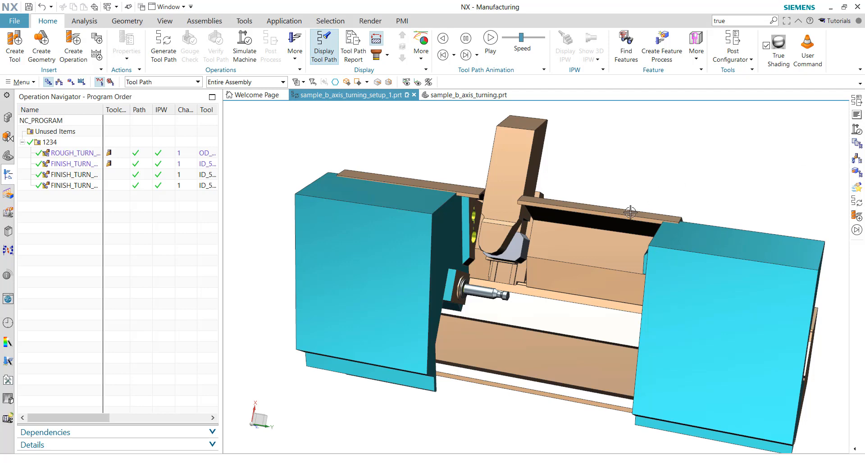
pyautogui.moveTo(388, 167)
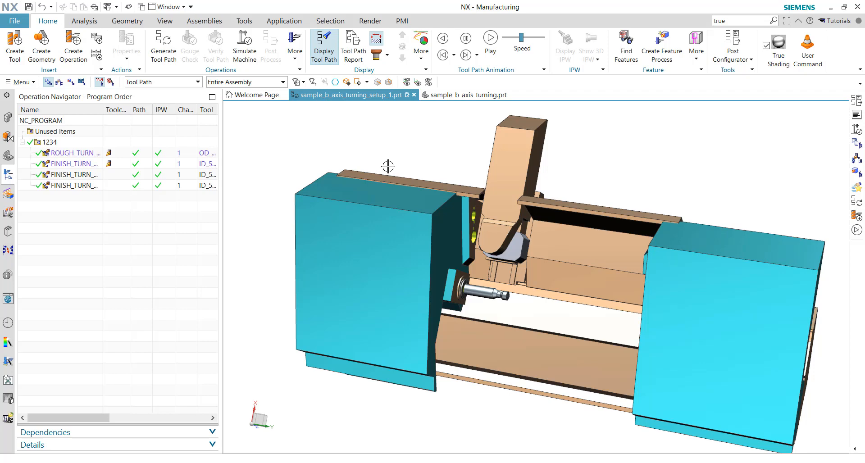
pyautogui.moveTo(483, 304)
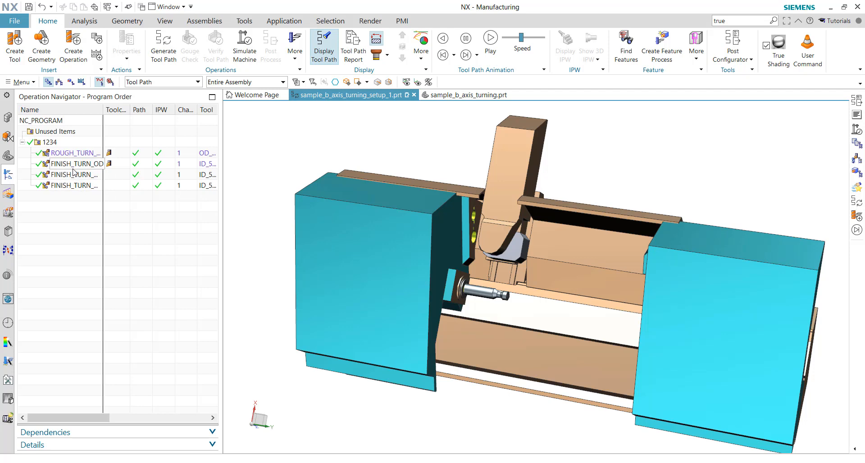
# Select FINISH_TURN_OD in the Operation Navigator to display its tool path.
pyautogui.click(71, 153)
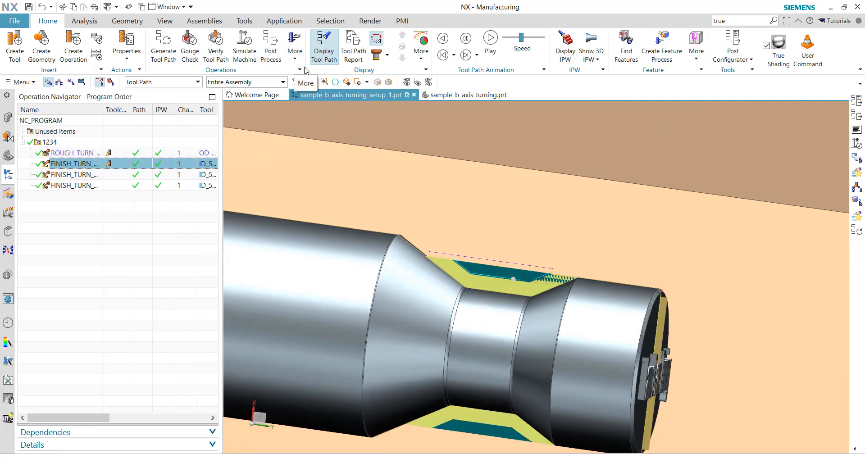
pyautogui.moveTo(467, 55)
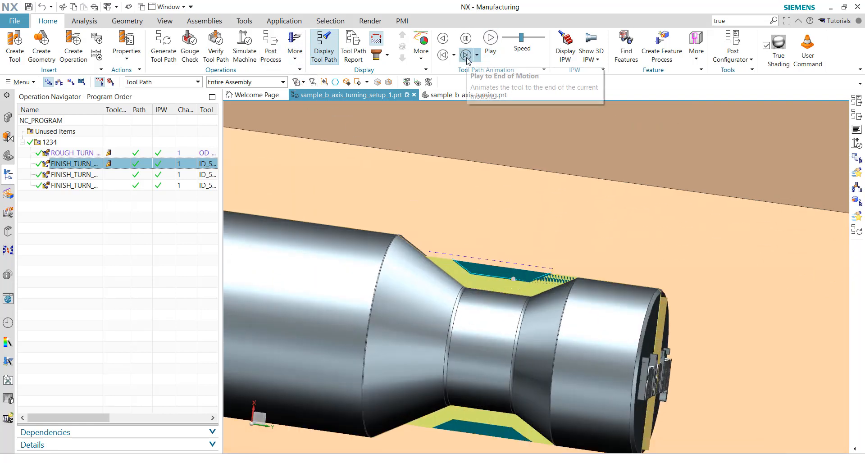
# Animate the FINISH_TURN_OD tool to the end of its motion, then zoom out to the lathe.
pyautogui.click(465, 55)
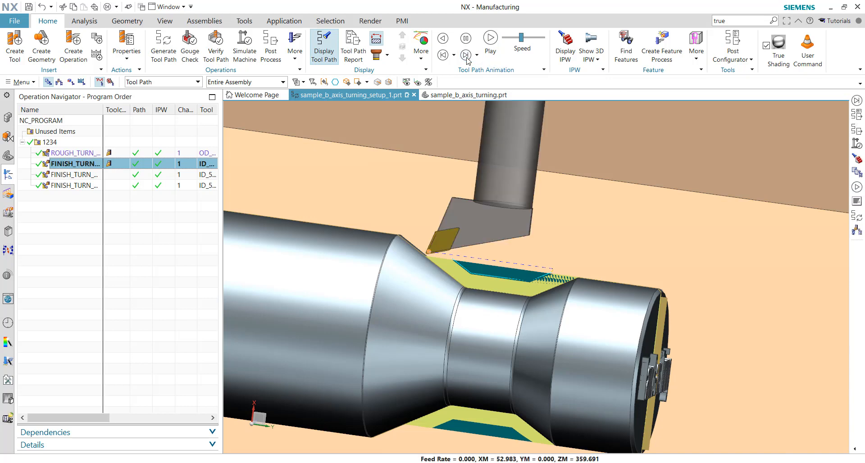
pyautogui.click(465, 54)
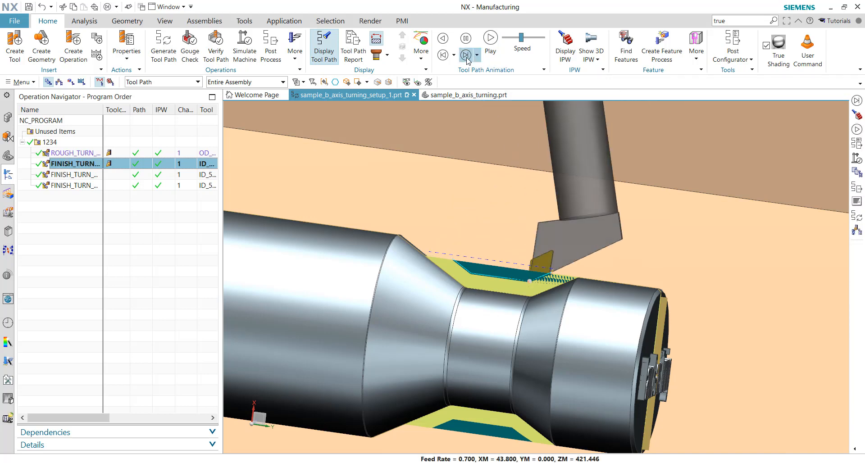
pyautogui.click(467, 55)
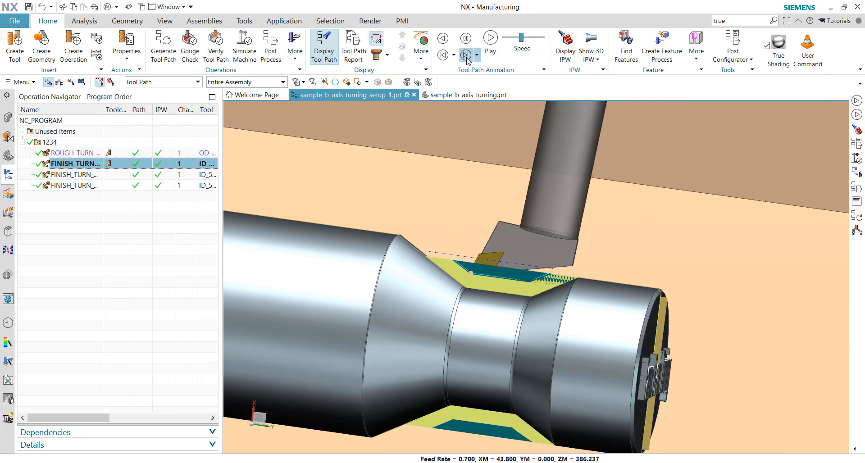
pyautogui.click(470, 54)
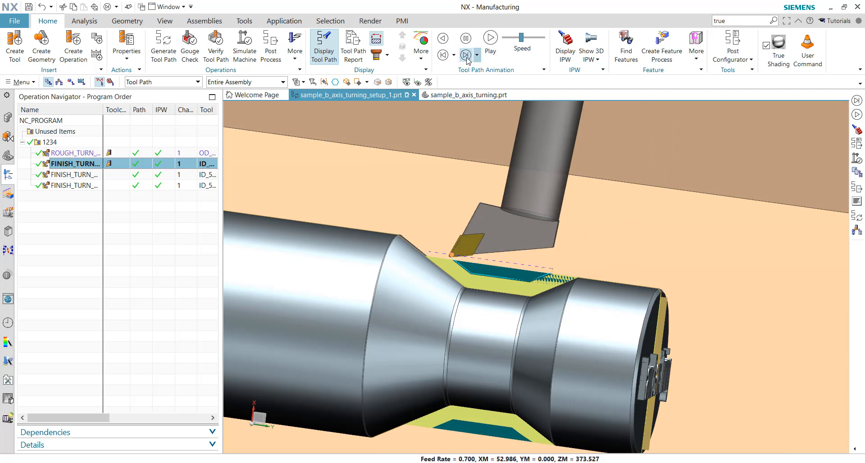
pyautogui.click(469, 55)
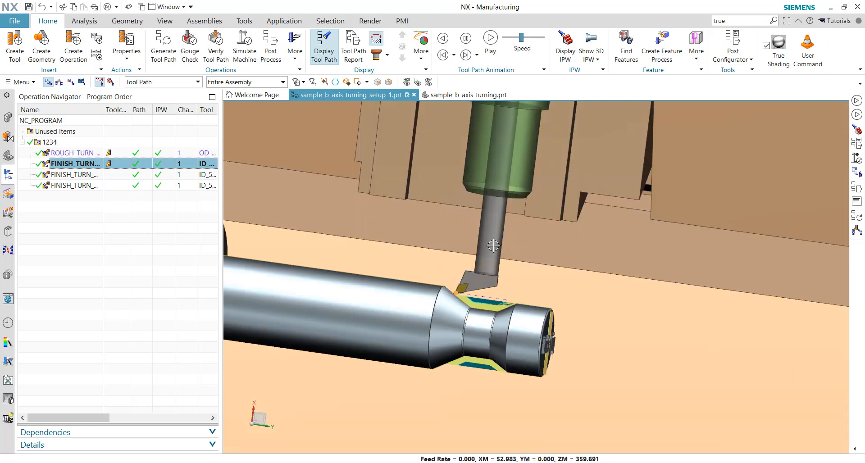
pyautogui.moveTo(493, 245); pyautogui.dragTo(484, 319)
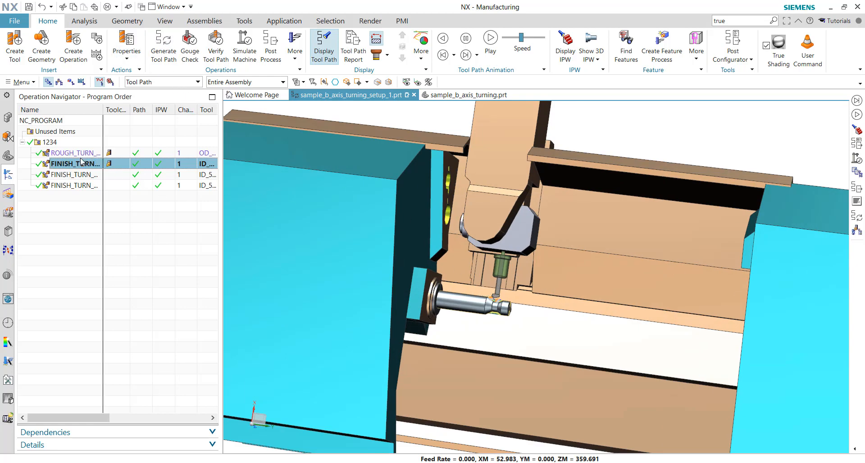
# Post-process program 1234 with the current settings and dismiss the warning.
pyautogui.click(74, 153)
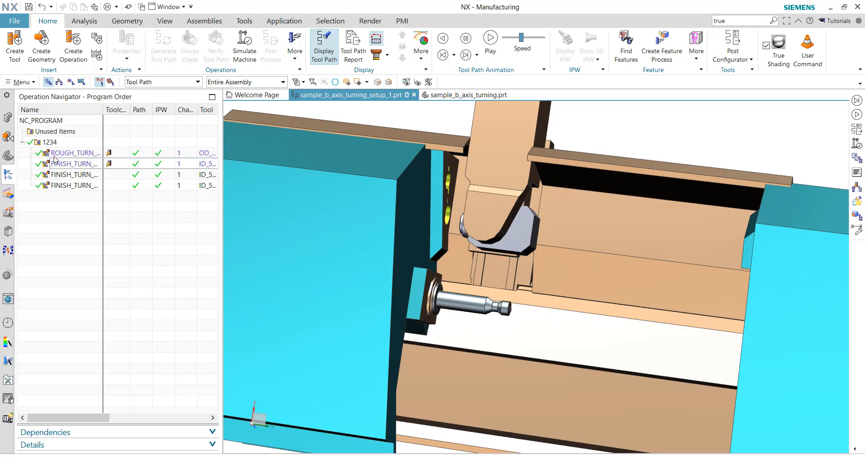
pyautogui.click(49, 143)
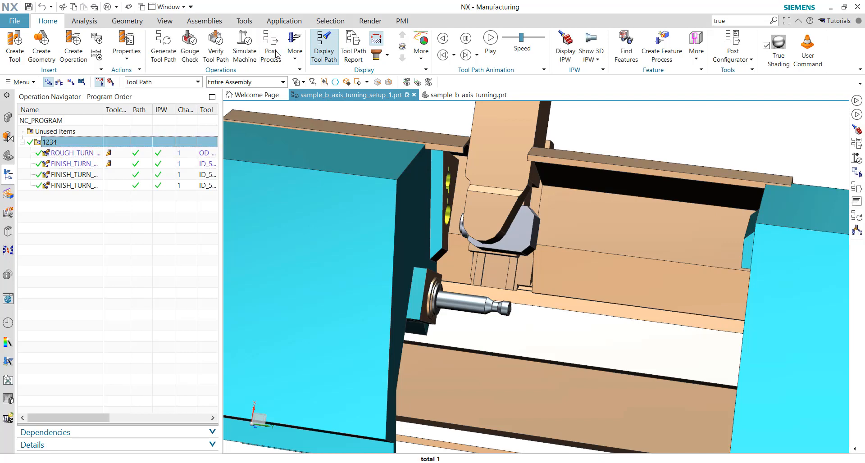
pyautogui.click(271, 47)
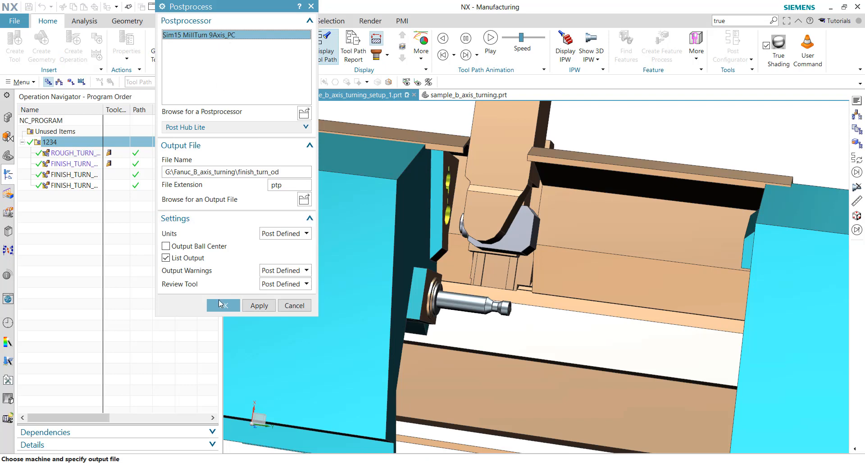
pyautogui.click(223, 305)
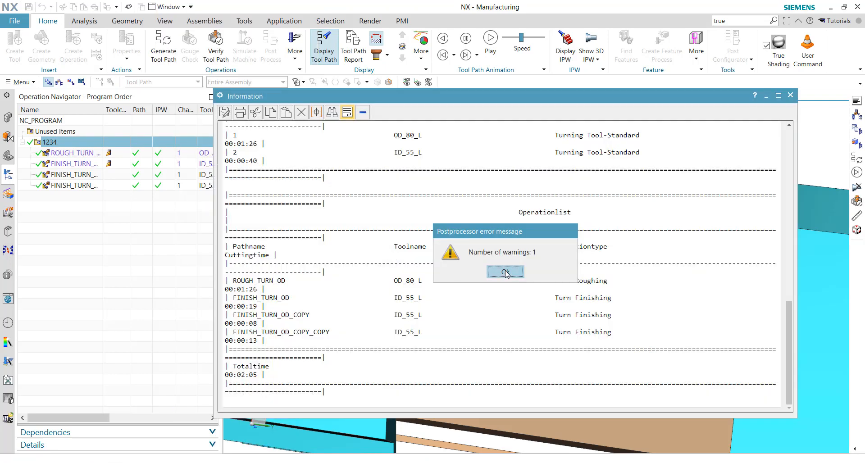
pyautogui.click(504, 272)
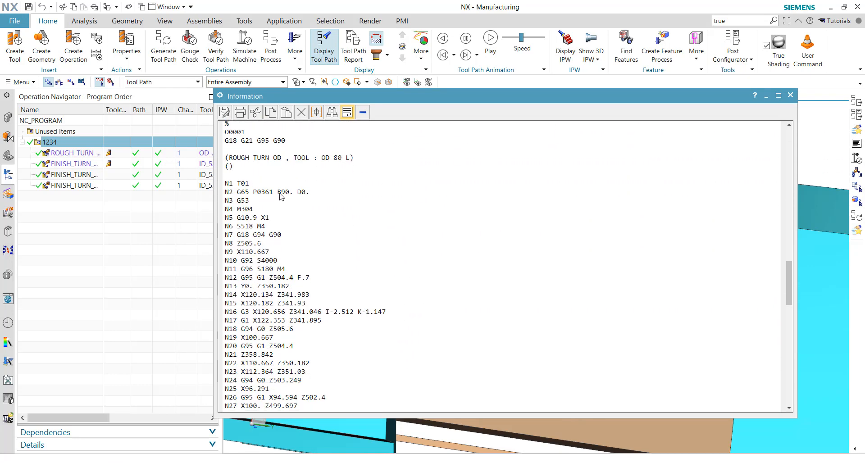
# Inspect the listing, highlighting B90. in the roughing block and B85. in finishing.
pyautogui.doubleClick(282, 192)
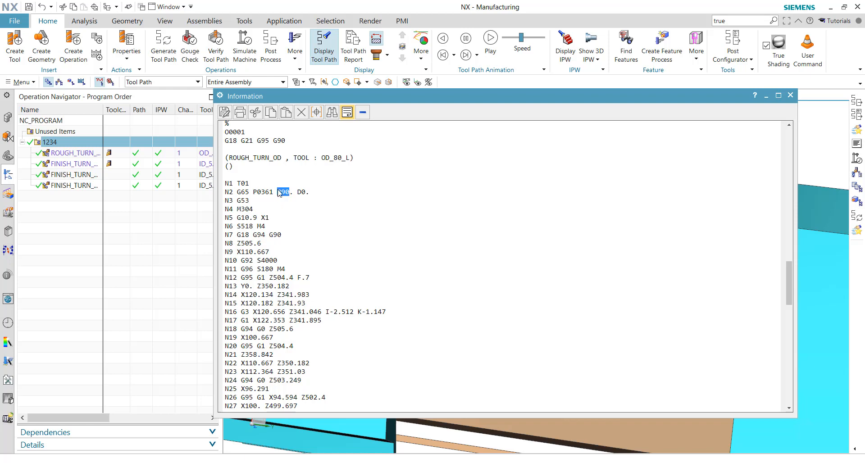
pyautogui.scroll(-3)
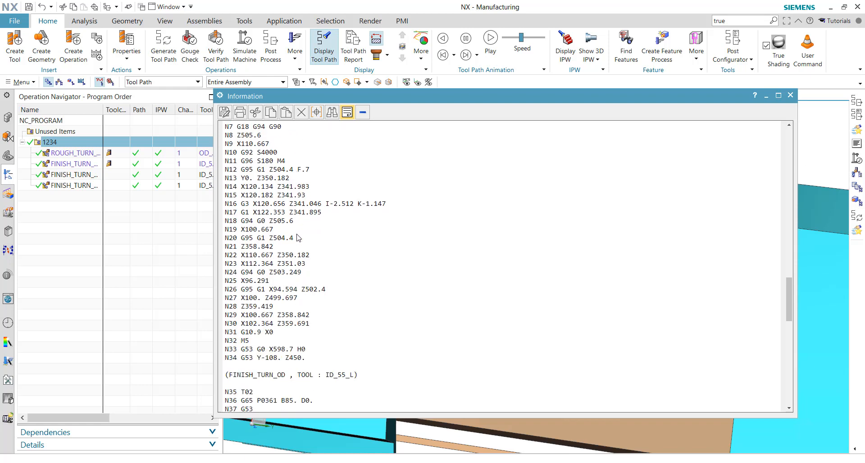
pyautogui.scroll(-3)
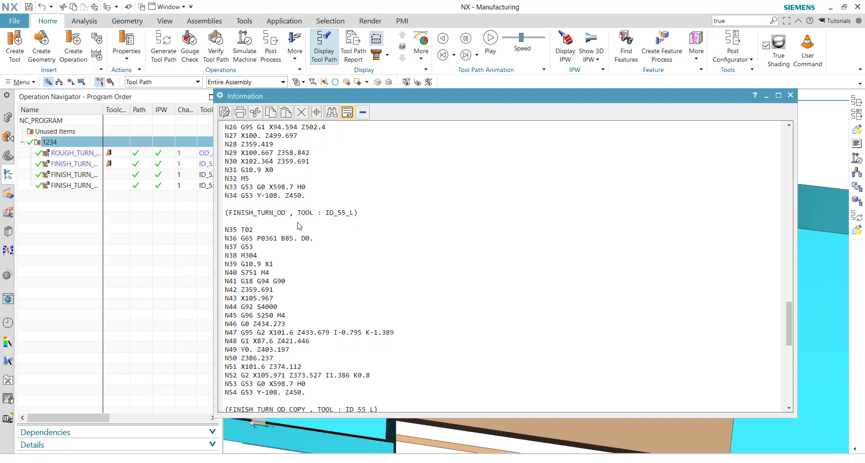
pyautogui.doubleClick(287, 238)
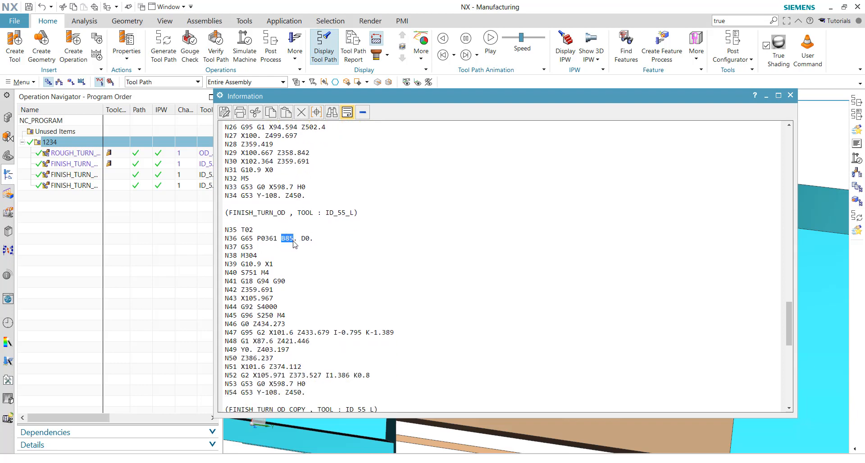
pyautogui.moveTo(285, 258)
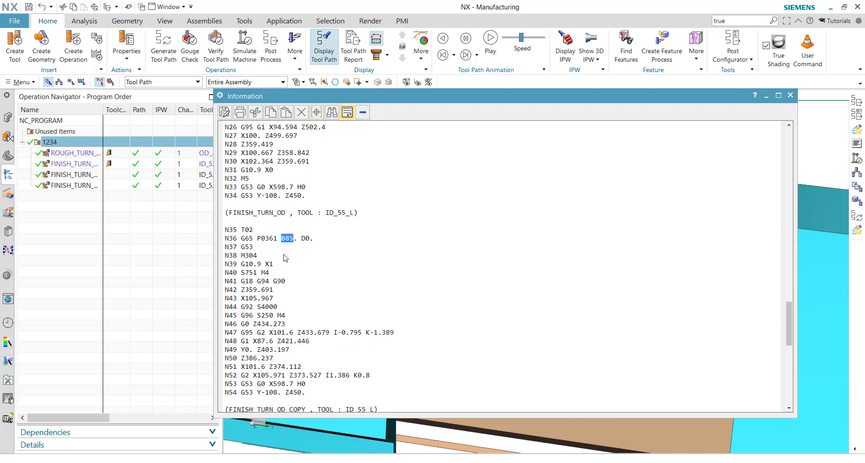
pyautogui.scroll(-3)
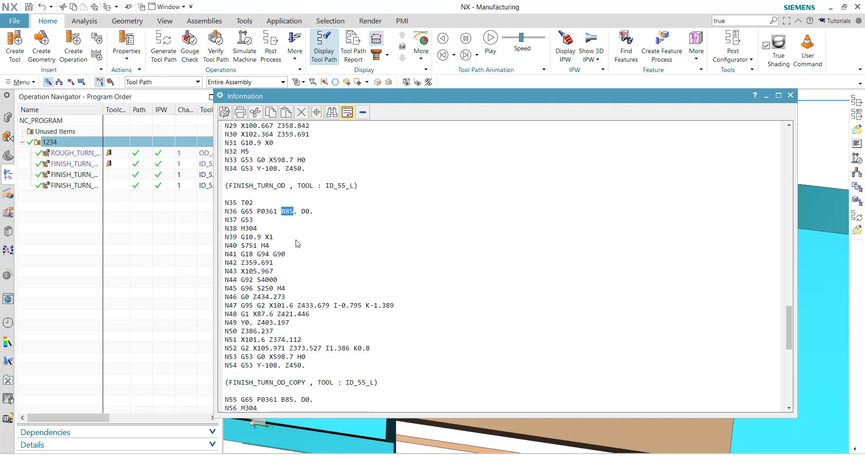
pyautogui.moveTo(286, 298)
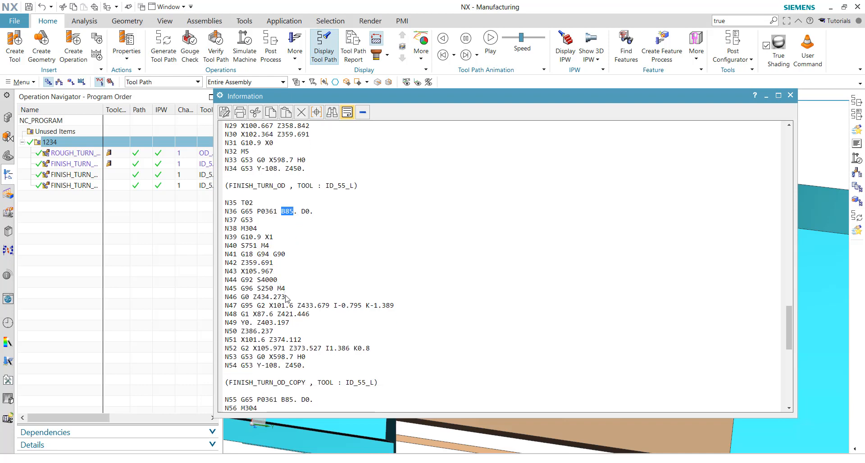
pyautogui.moveTo(311, 362)
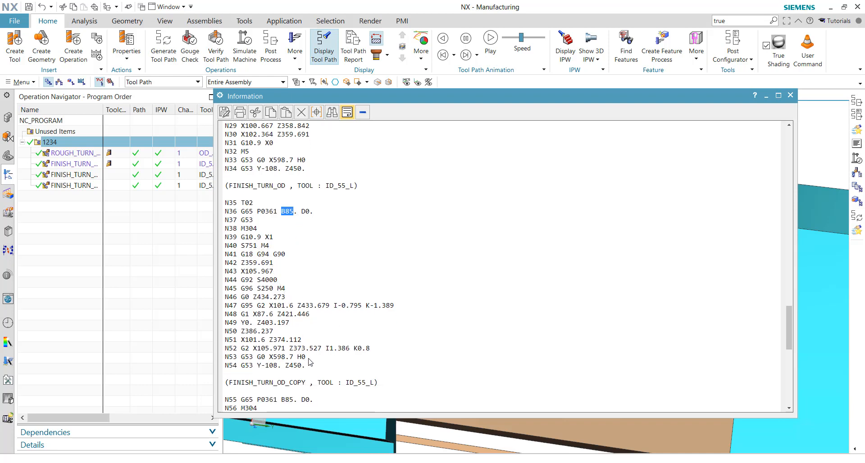
pyautogui.scroll(-3)
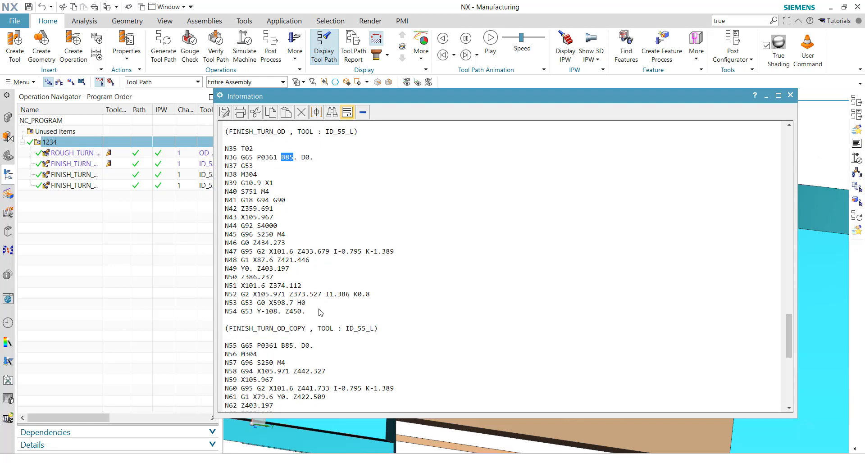
pyautogui.moveTo(769, 143)
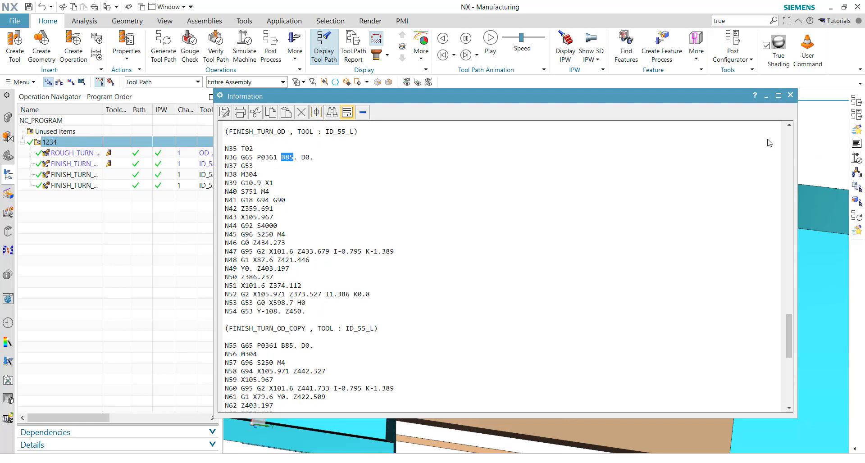
pyautogui.click(790, 94)
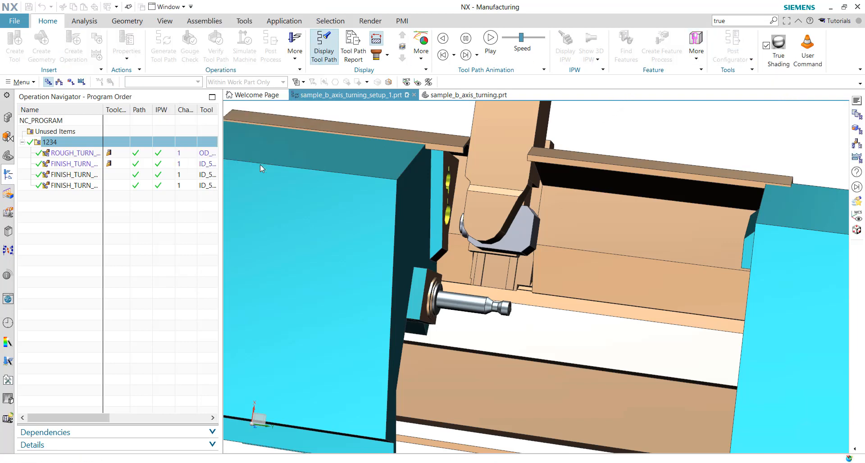
# Import Community Layer.psl, check its community_layer.tcl file, and close the Layer Manager.
pyautogui.click(733, 49)
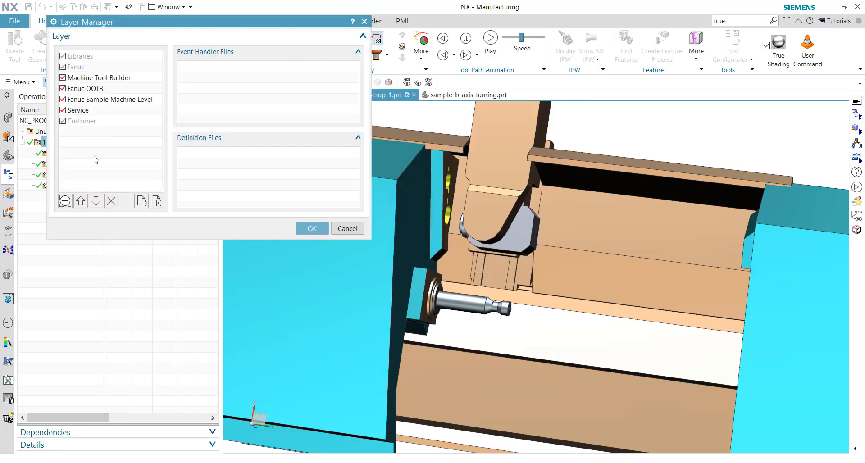
pyautogui.moveTo(157, 200)
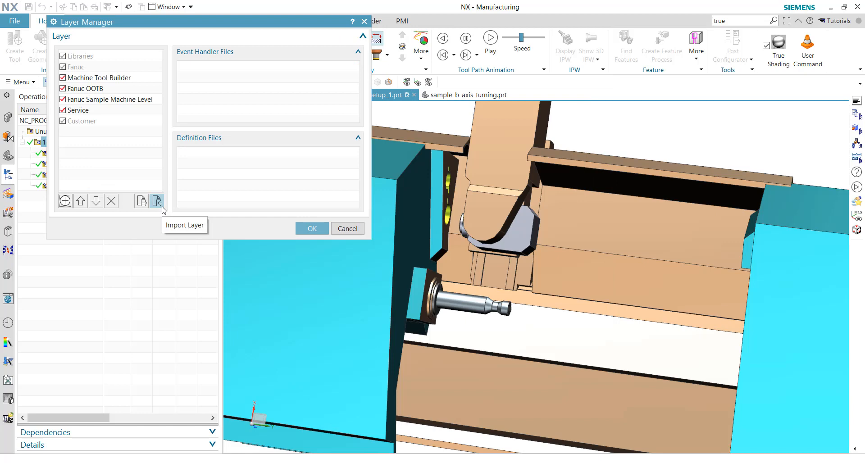
pyautogui.click(157, 200)
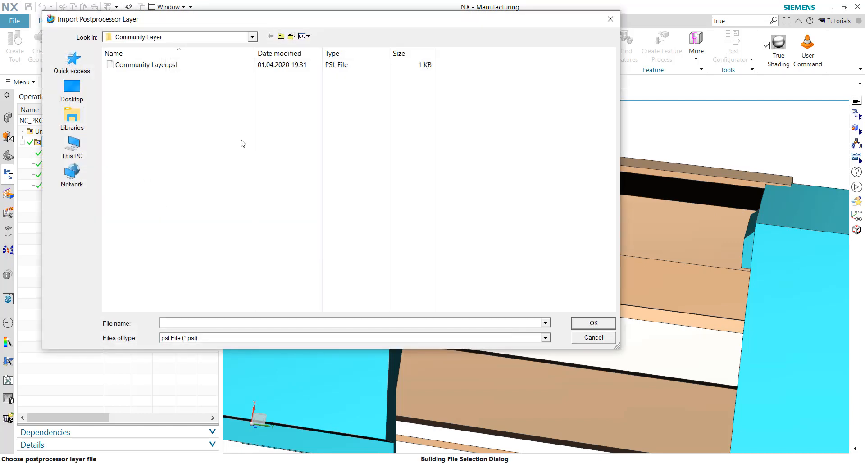
pyautogui.click(146, 65)
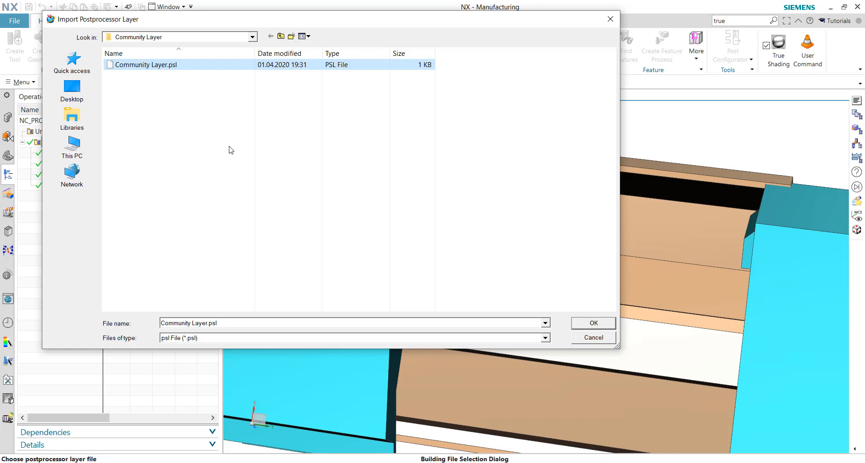
pyautogui.moveTo(214, 78)
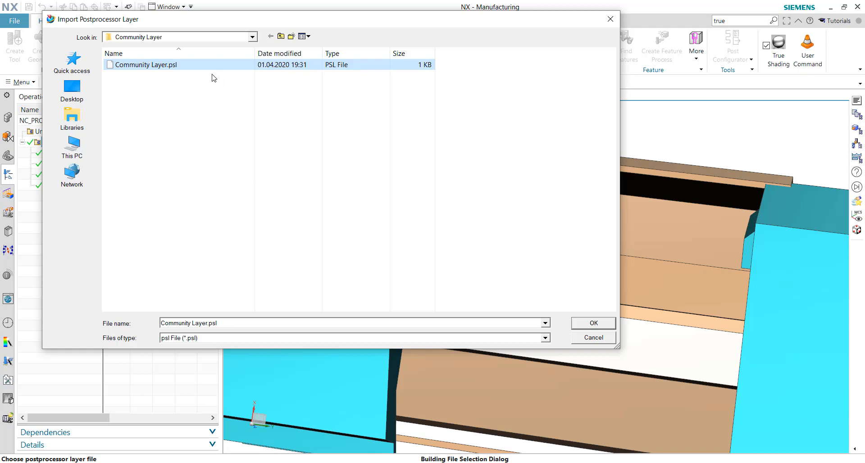
pyautogui.moveTo(587, 332)
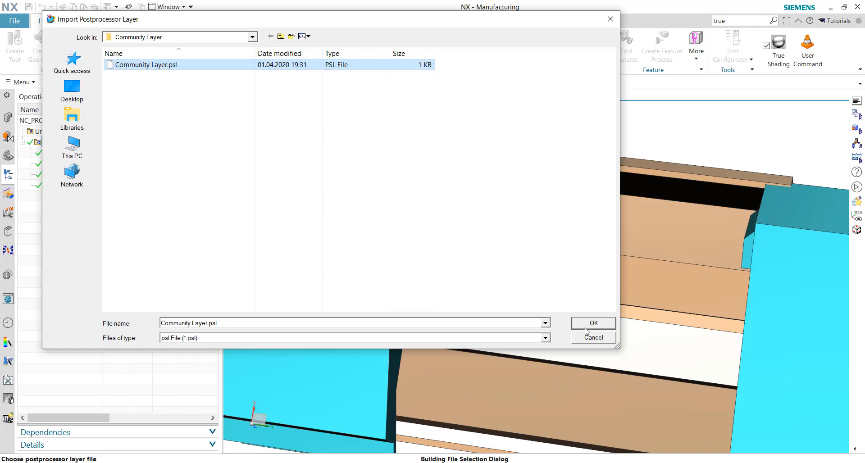
pyautogui.click(593, 322)
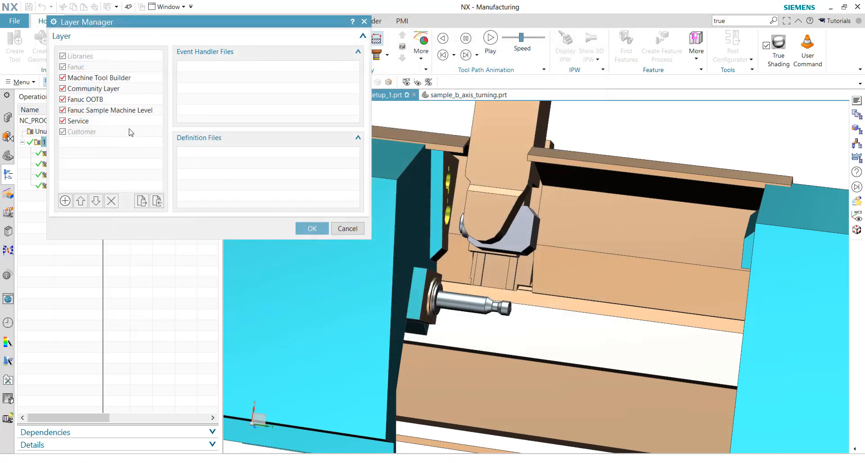
pyautogui.click(92, 88)
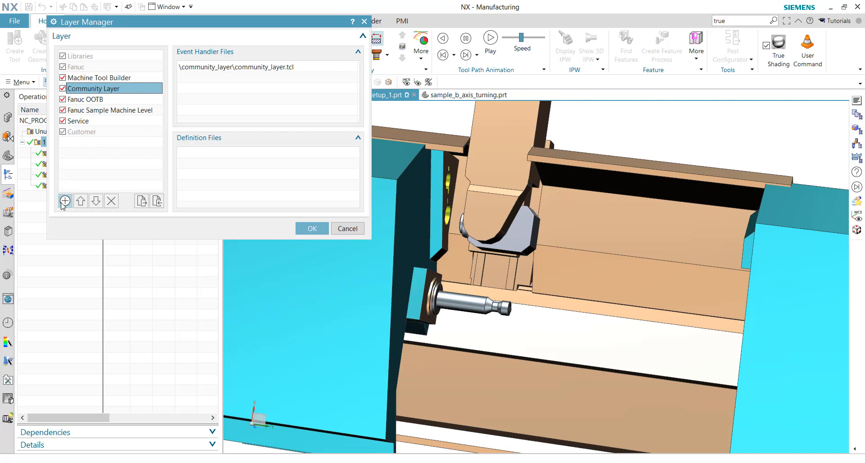
pyautogui.moveTo(156, 201)
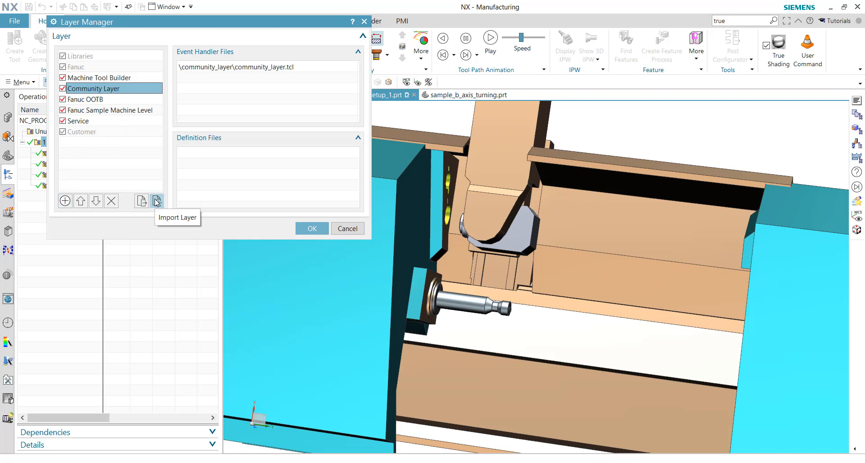
pyautogui.moveTo(161, 184)
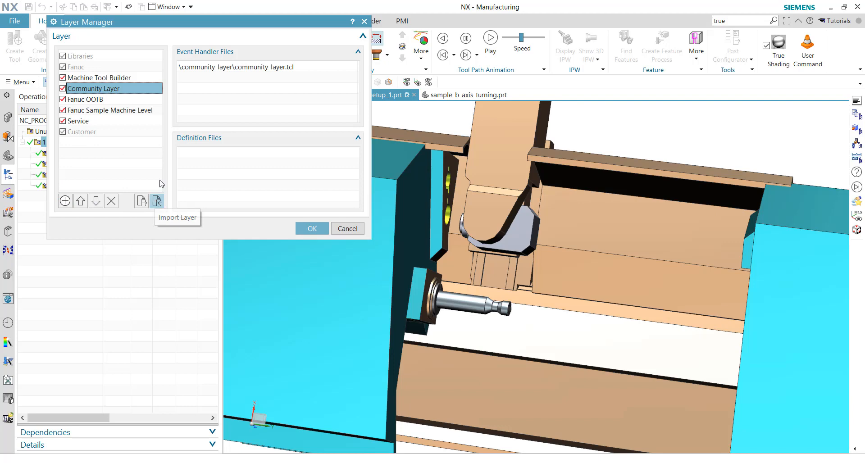
pyautogui.moveTo(106, 101)
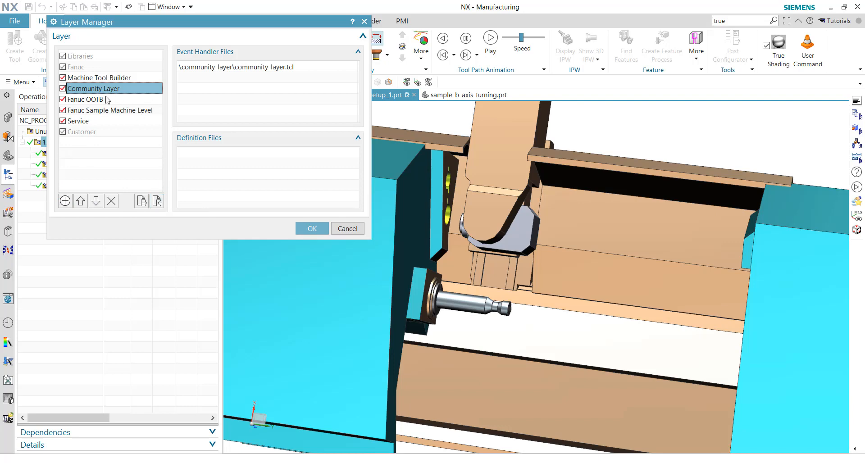
pyautogui.click(311, 229)
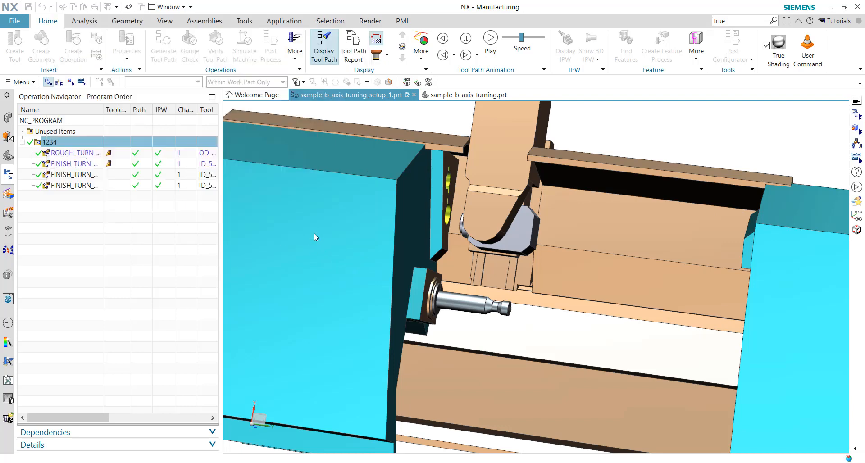
# Open community_layer.tcl in the Post Configurator editor and scroll to its buffer extensions.
pyautogui.click(732, 42)
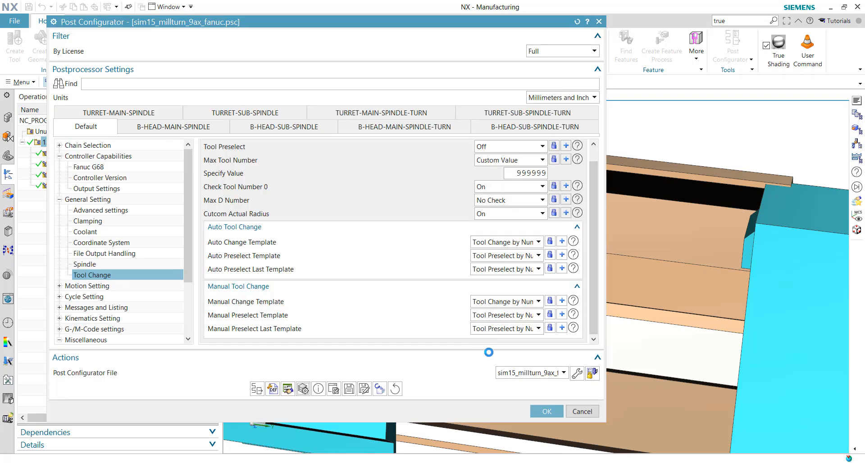
pyautogui.click(562, 372)
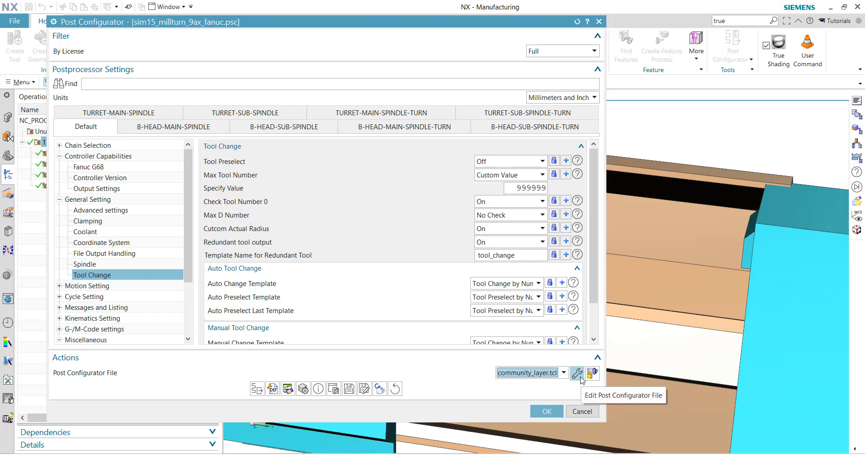
pyautogui.click(577, 374)
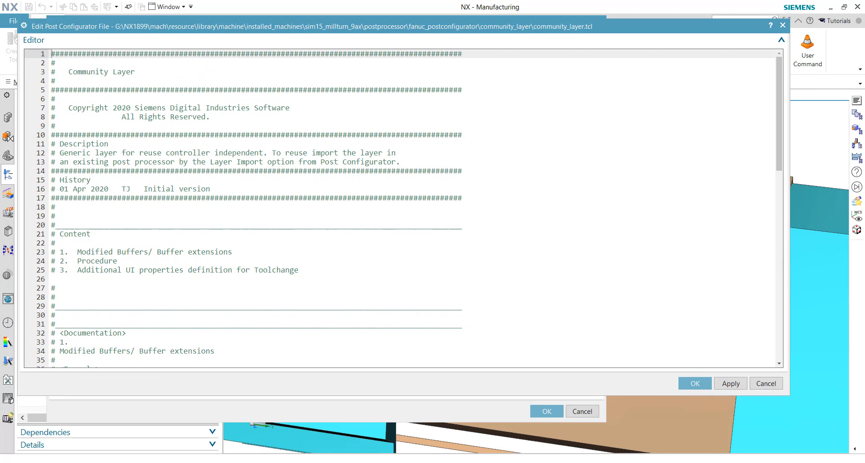
pyautogui.moveTo(556, 263)
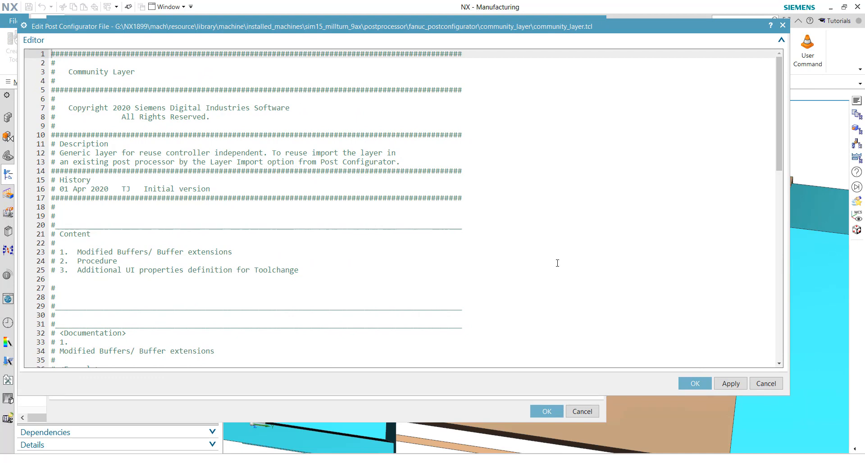
pyautogui.scroll(-3)
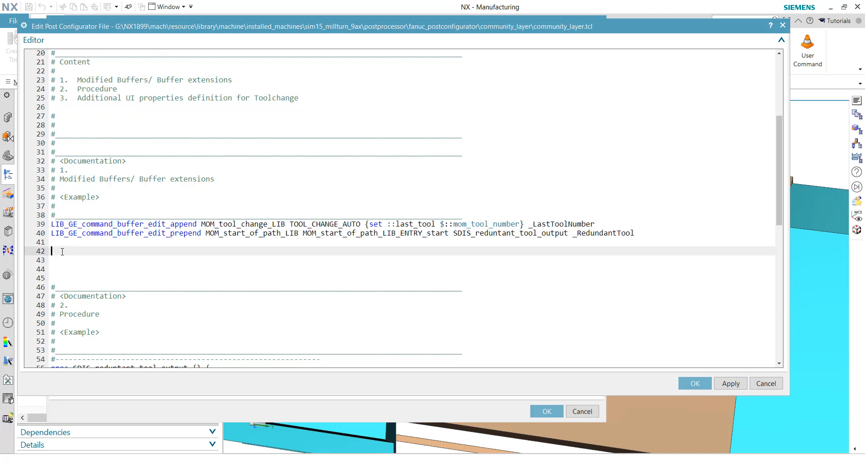
pyautogui.moveTo(68, 249)
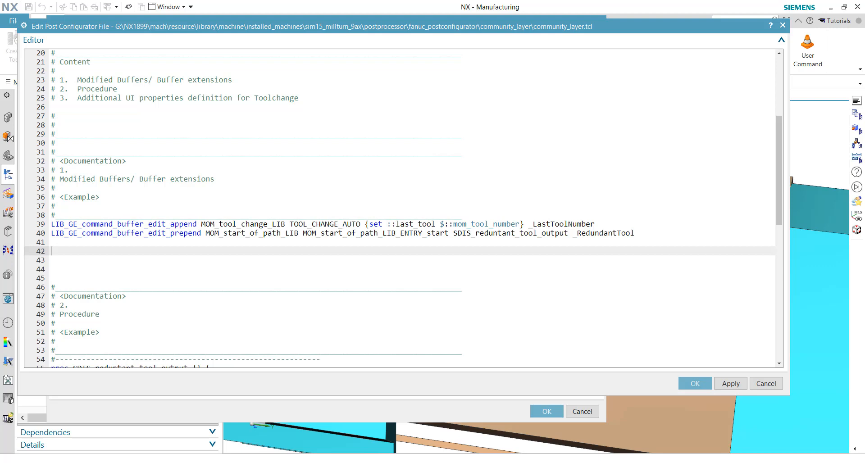
# Add buffer-edit prepend lines at line 42 for rapid, first, end-of-path, linear and circular moves.
pyautogui.click(64, 251)
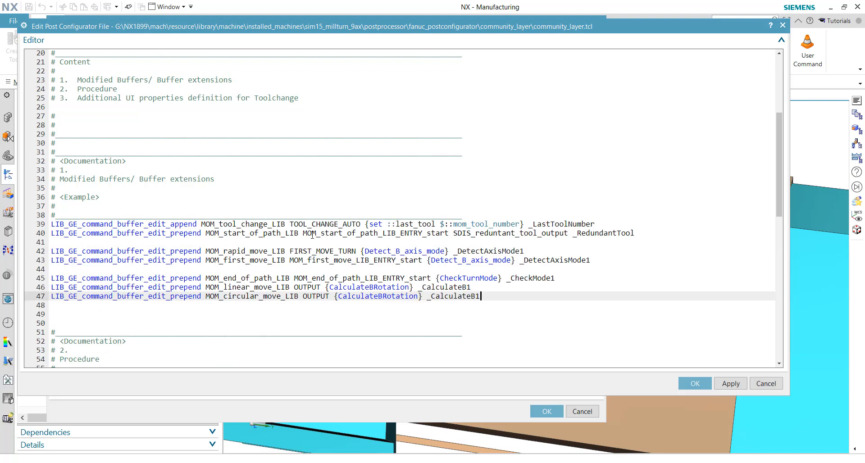
pyautogui.doubleClick(322, 251)
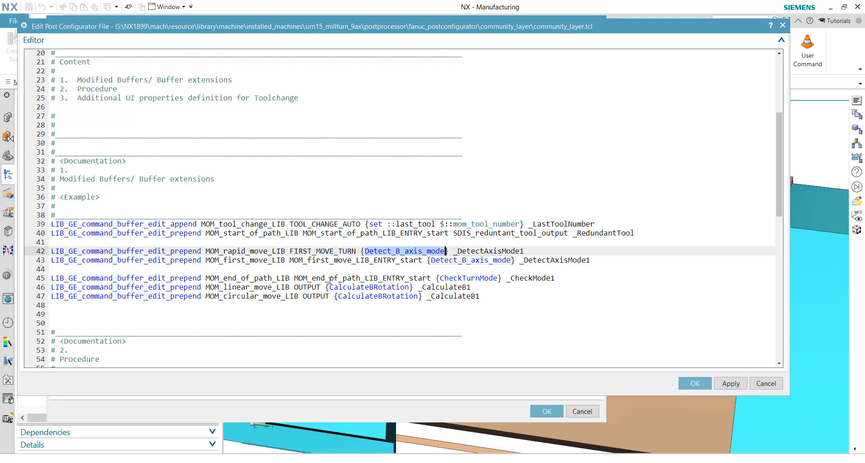
pyautogui.moveTo(408, 265)
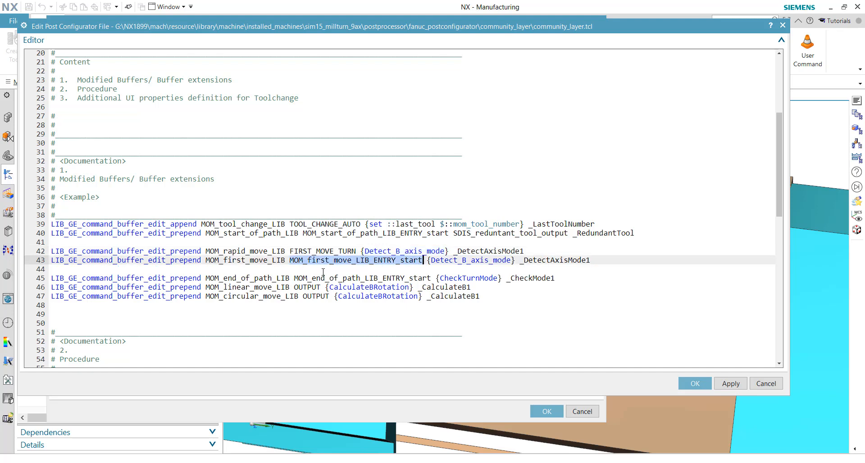
pyautogui.moveTo(359, 267)
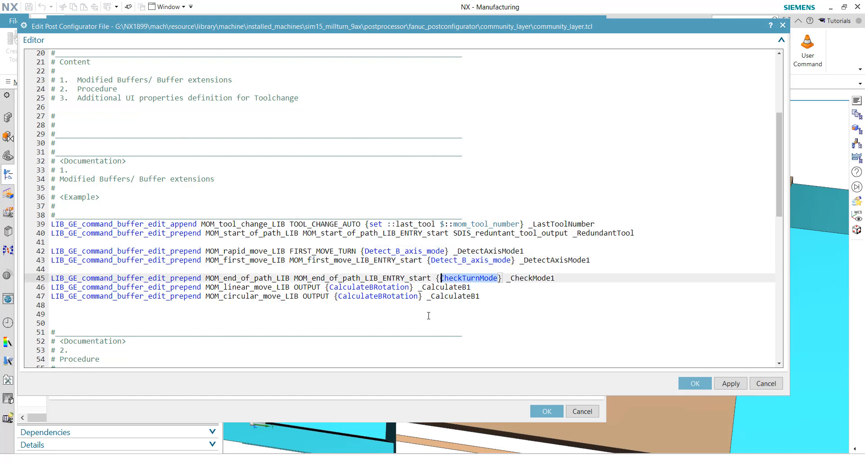
pyautogui.moveTo(427, 316)
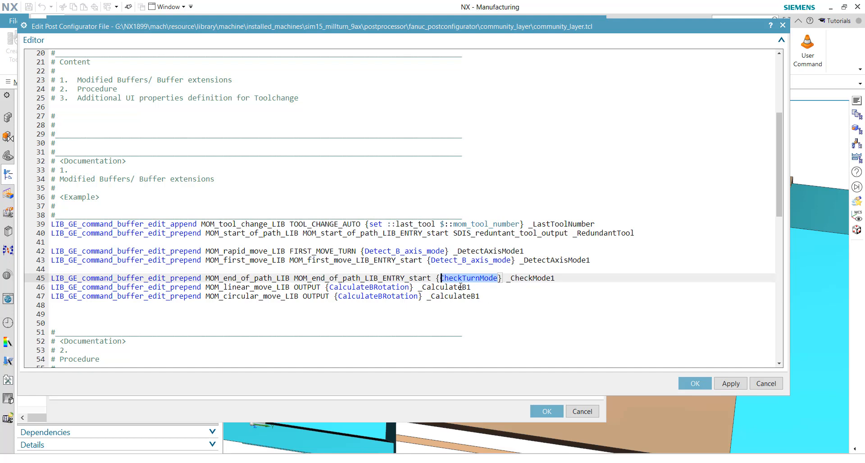
pyautogui.moveTo(476, 272)
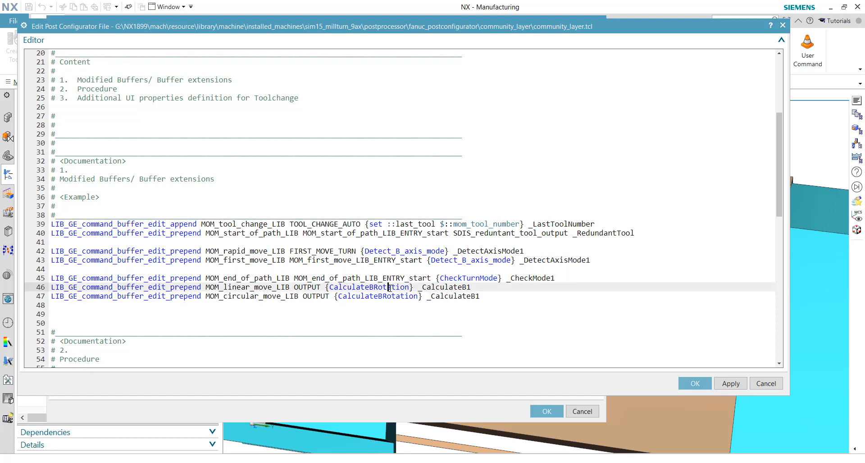
pyautogui.click(387, 295)
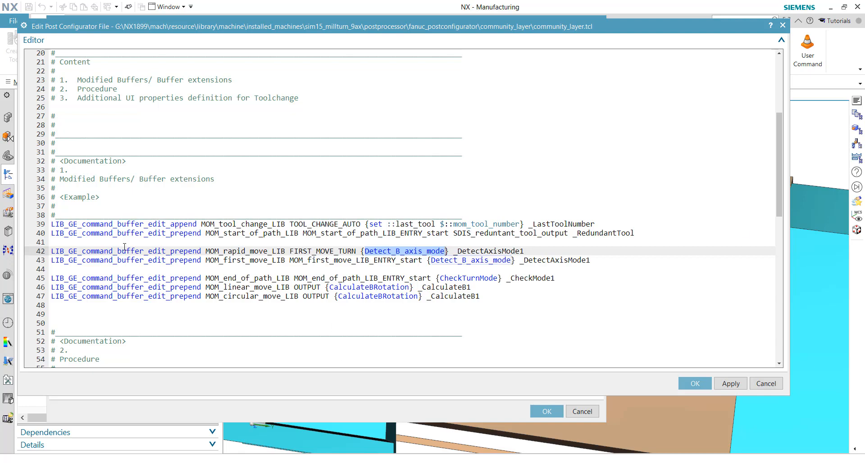
pyautogui.scroll(-3)
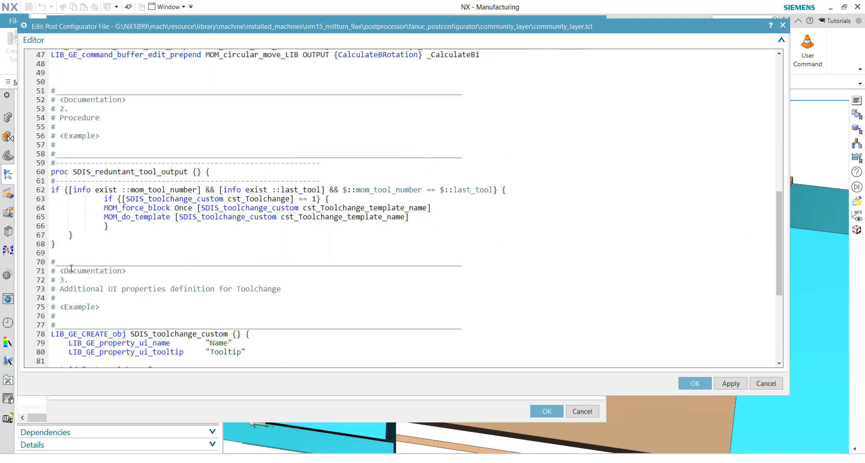
pyautogui.scroll(-3)
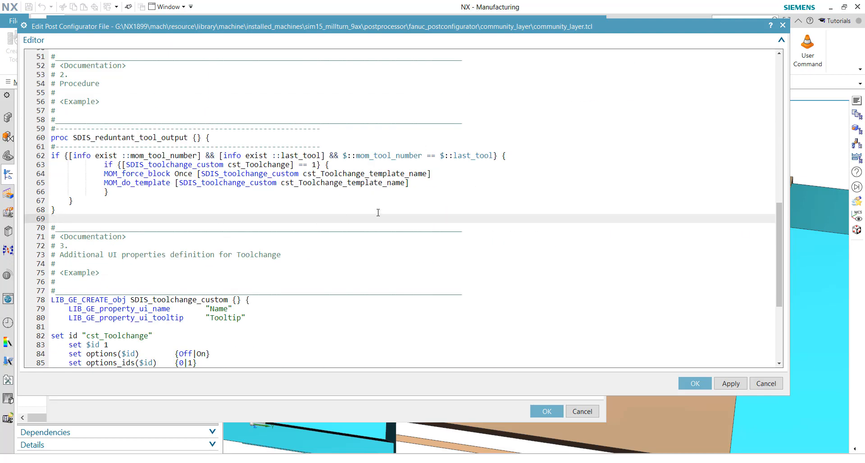
pyautogui.scroll(-3)
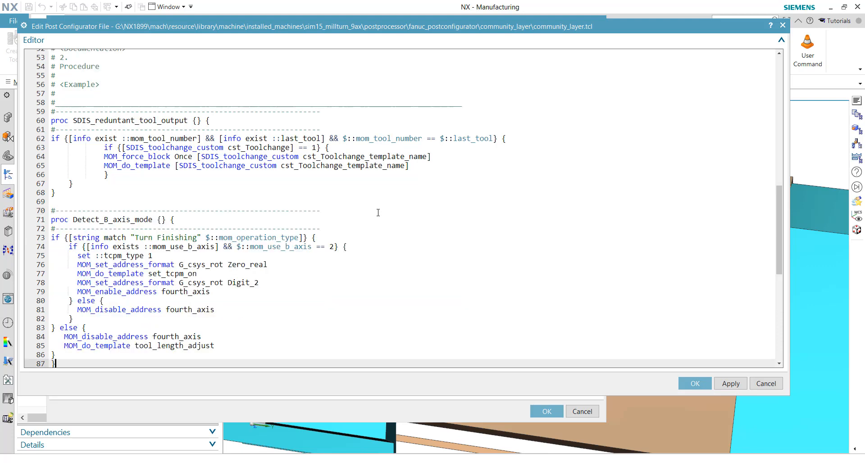
pyautogui.scroll(3)
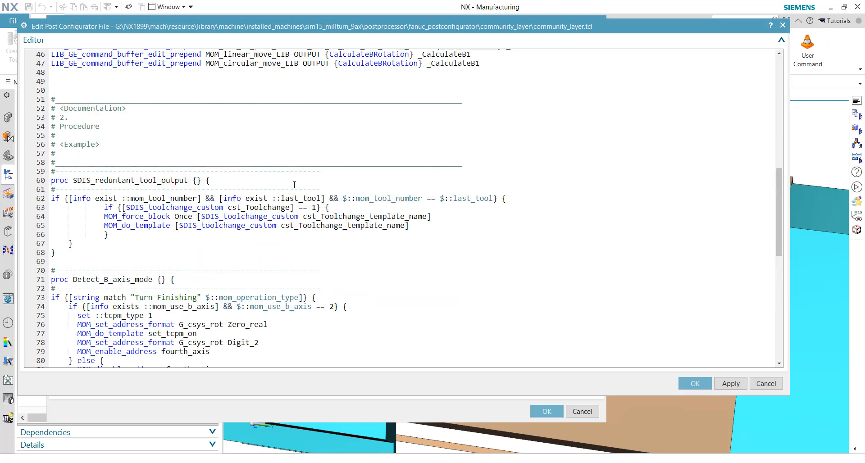
pyautogui.scroll(3)
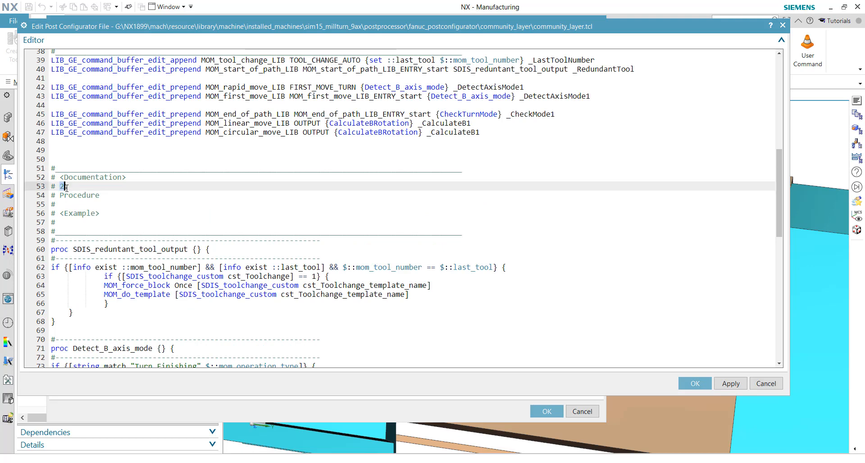
pyautogui.scroll(-3)
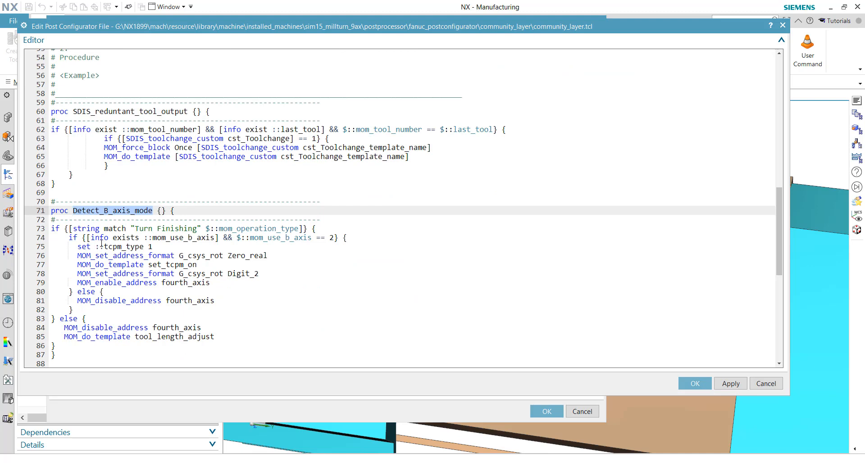
pyautogui.moveTo(134, 204)
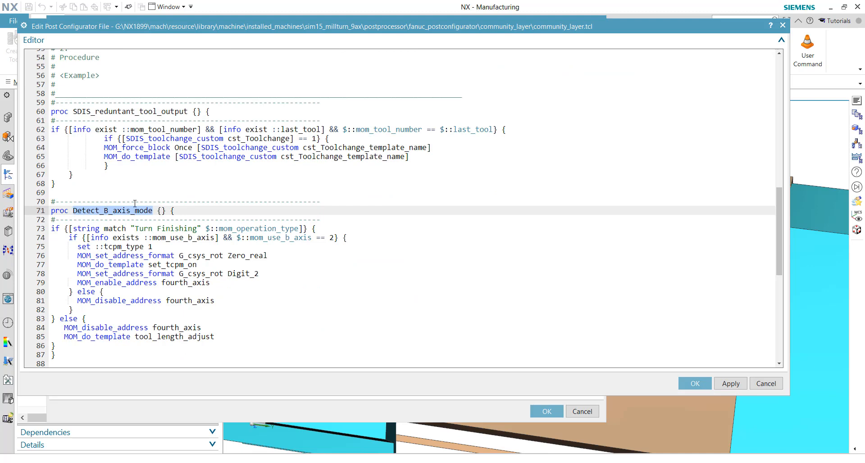
pyautogui.click(175, 229)
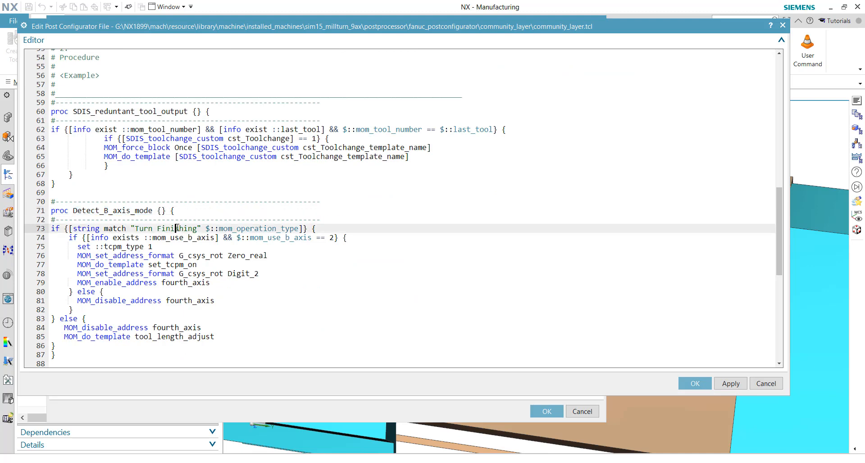
pyautogui.doubleClick(177, 229)
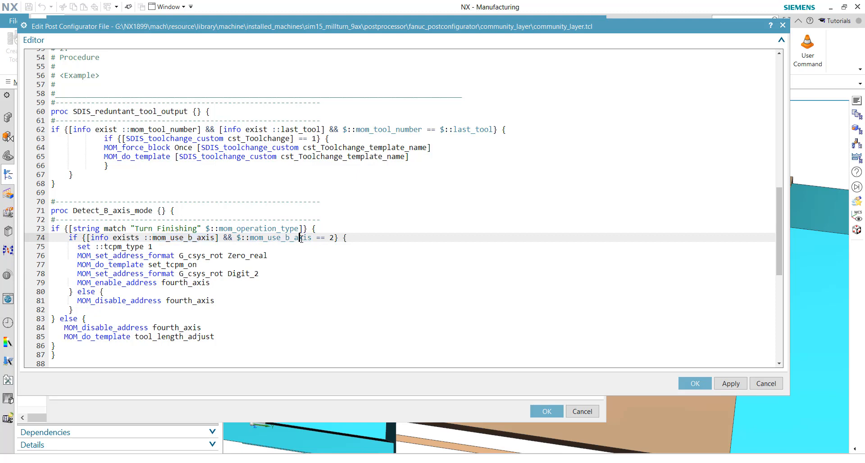
pyautogui.moveTo(178, 249)
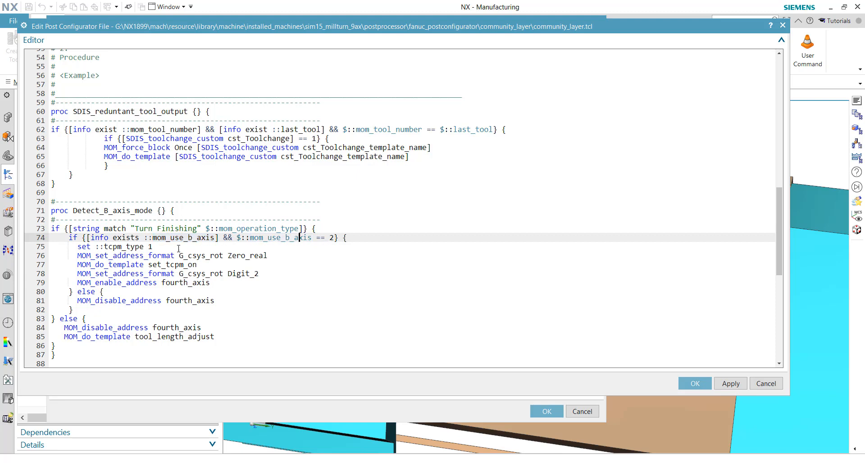
pyautogui.click(154, 246)
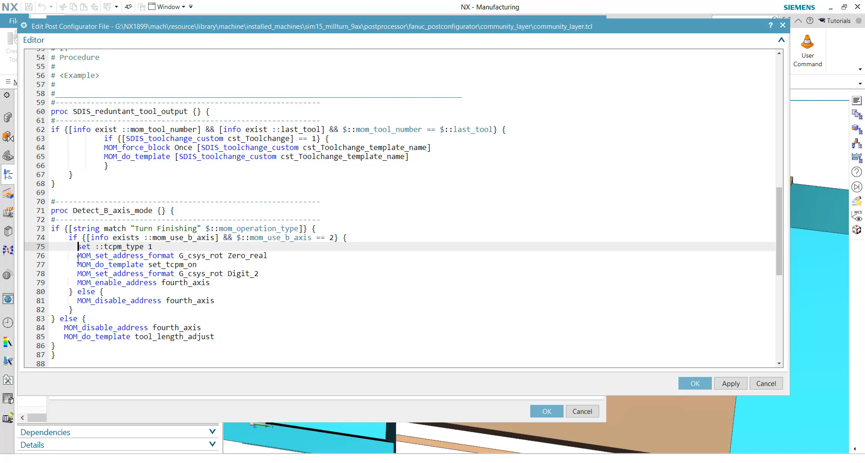
pyautogui.doubleClick(118, 246)
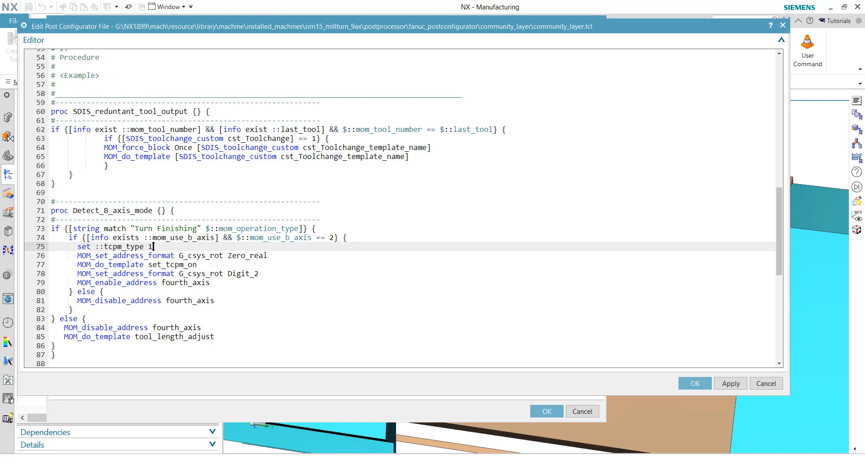
pyautogui.press('Backspace')
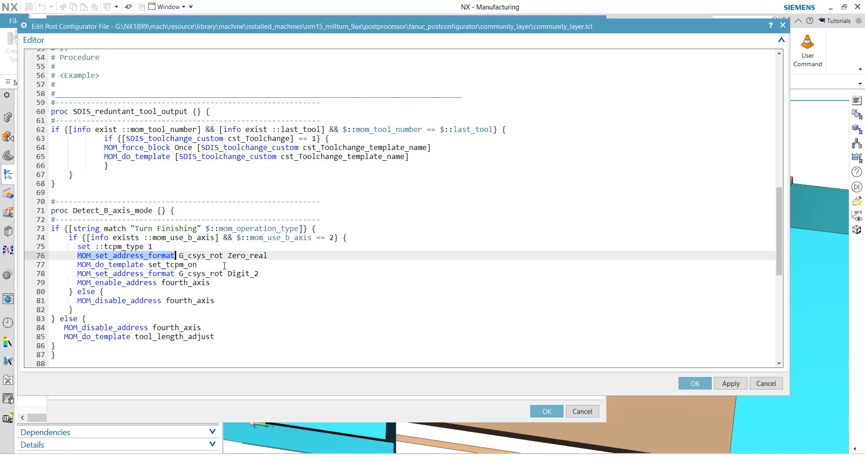
pyautogui.doubleClick(201, 255)
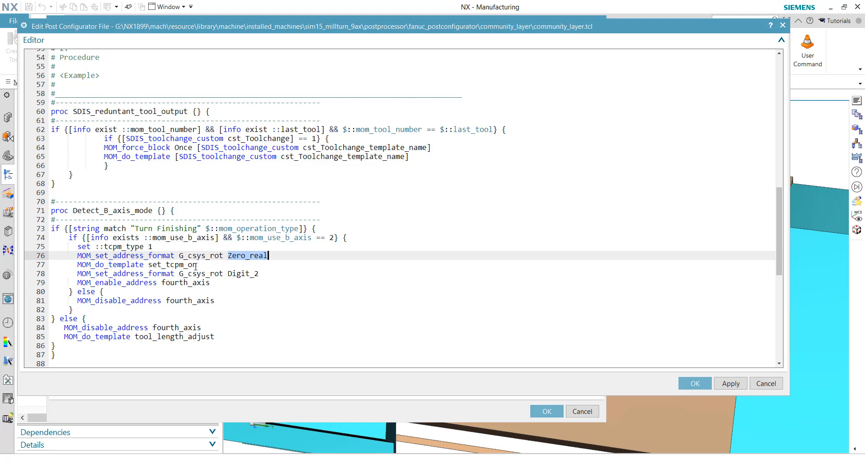
pyautogui.click(142, 283)
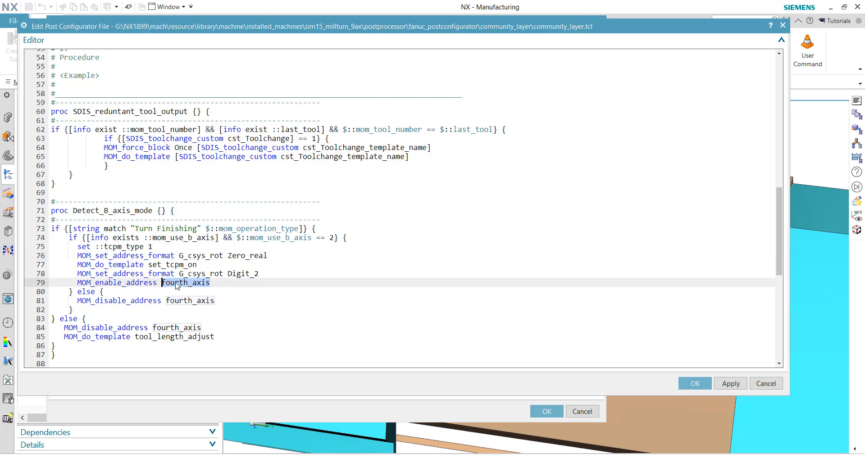
pyautogui.click(188, 300)
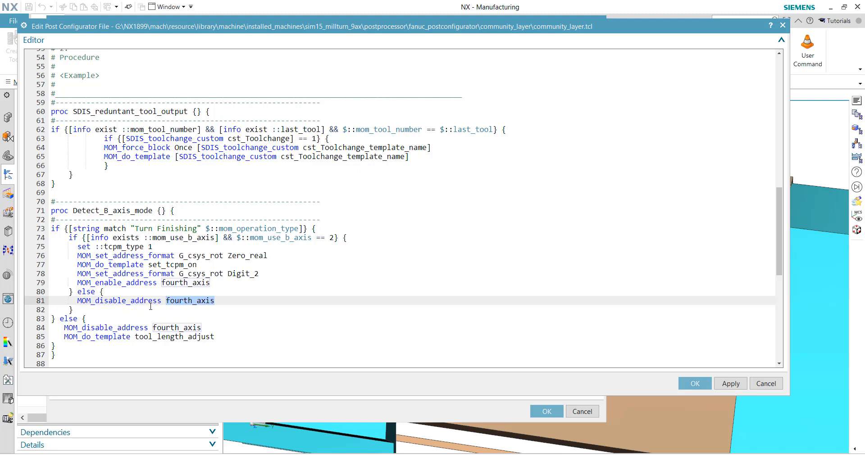
pyautogui.moveTo(140, 255)
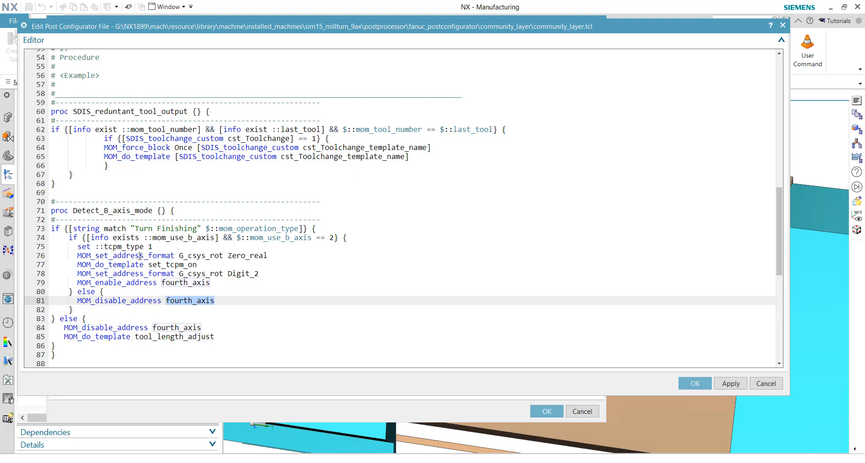
pyautogui.scroll(-3)
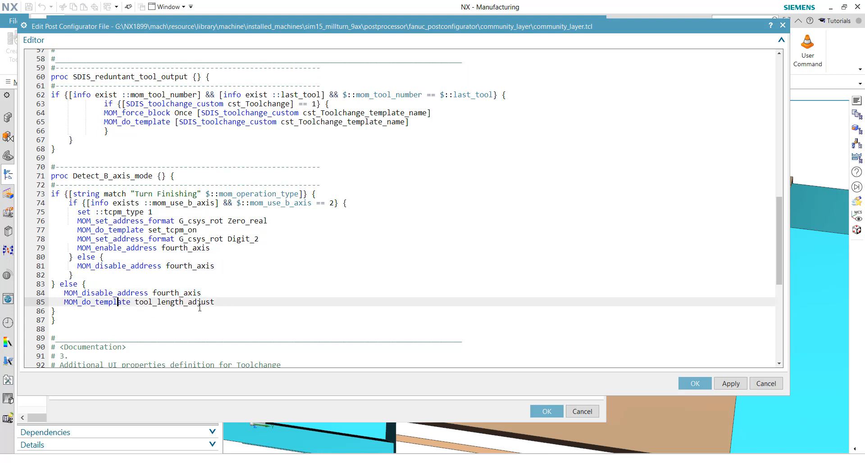
pyautogui.doubleClick(174, 302)
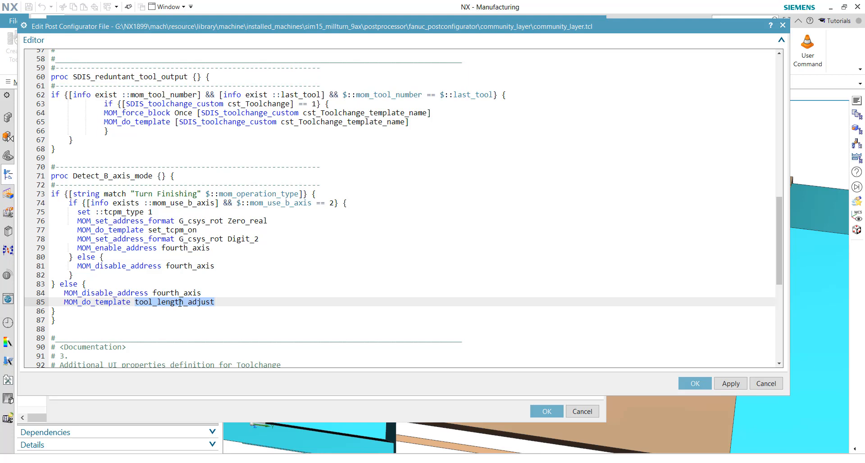
pyautogui.click(214, 302)
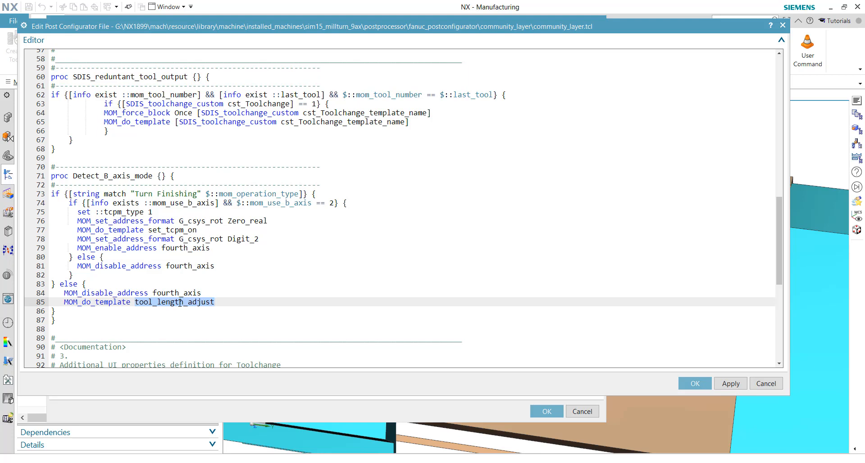
pyautogui.click(214, 302)
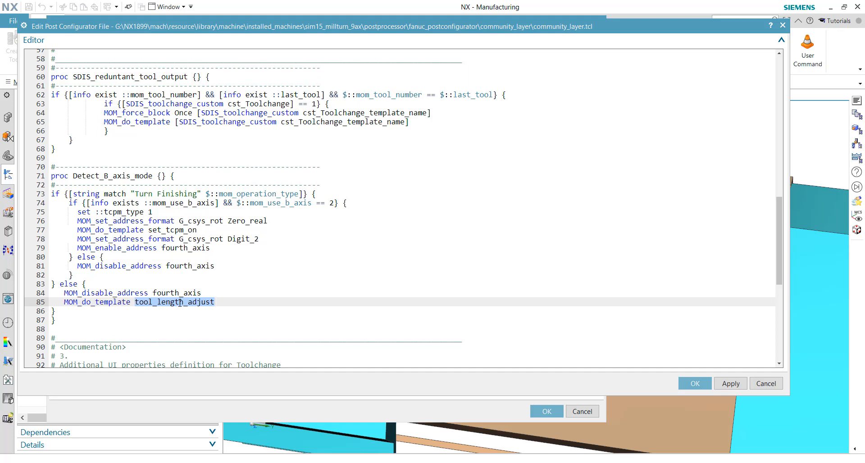
pyautogui.moveTo(174, 193)
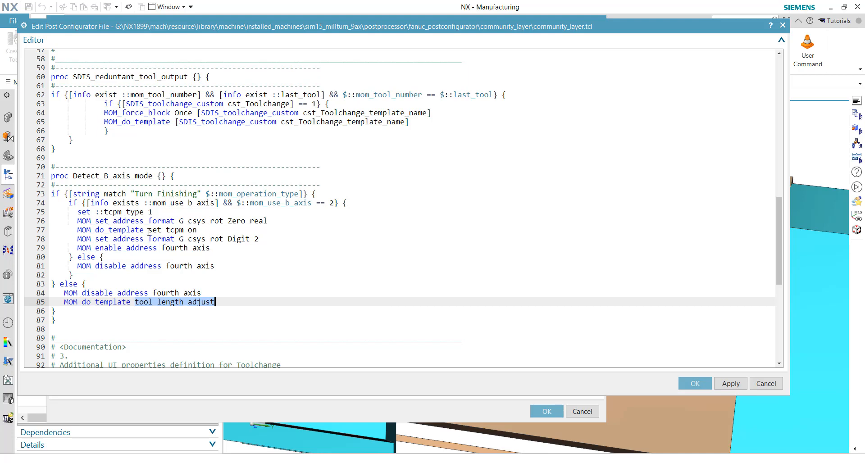
pyautogui.moveTo(477, 386)
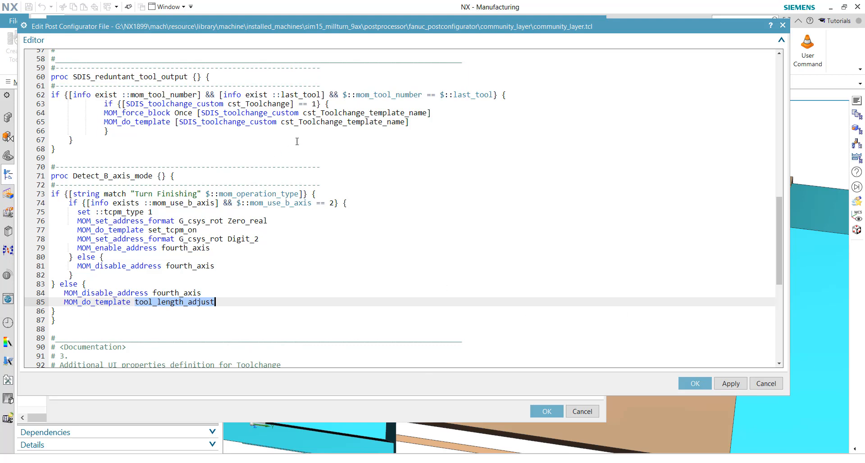
pyautogui.scroll(3)
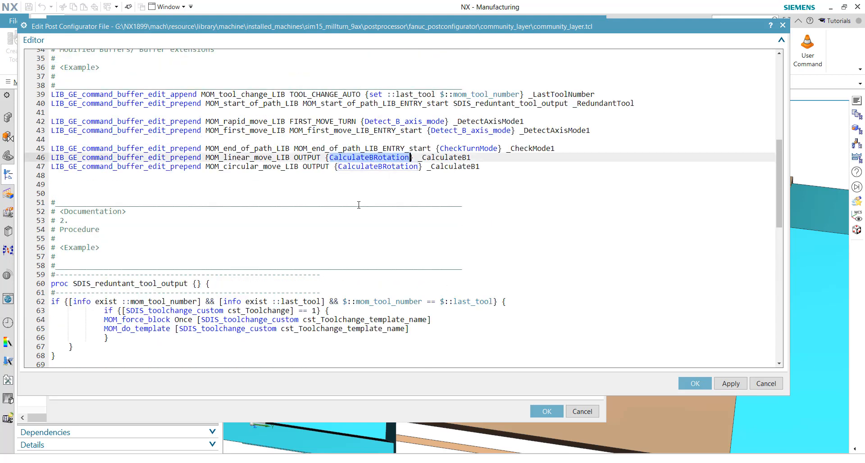
# Paste the CalculateBRotation procedure on an empty line below Detect_B_axis_mode.
pyautogui.scroll(-3)
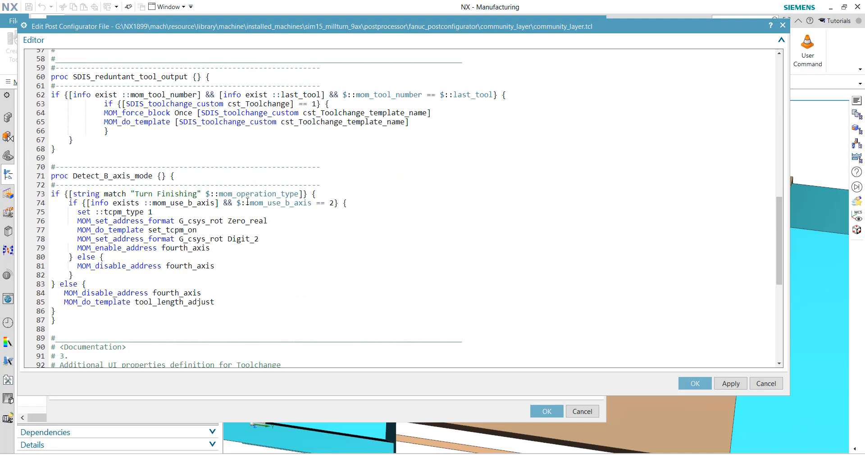
pyautogui.scroll(-3)
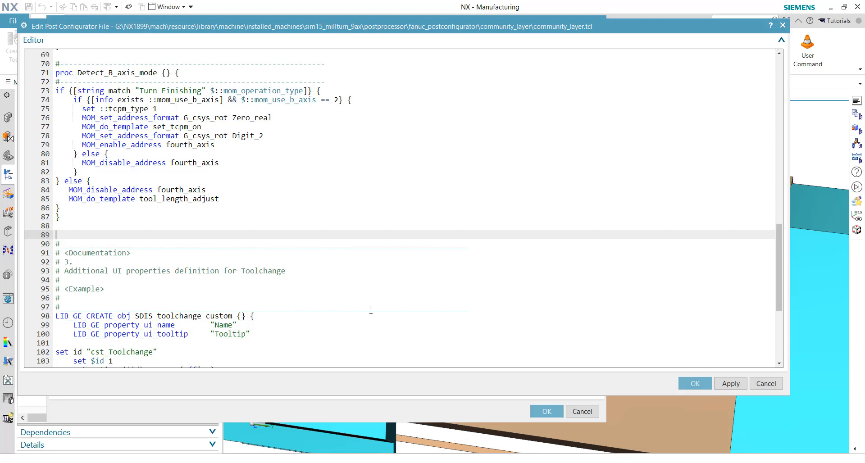
pyautogui.moveTo(283, 234)
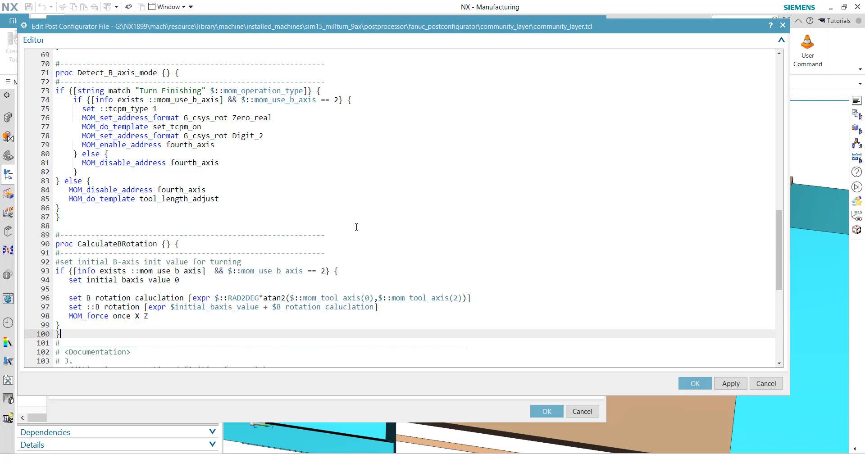
pyautogui.scroll(-3)
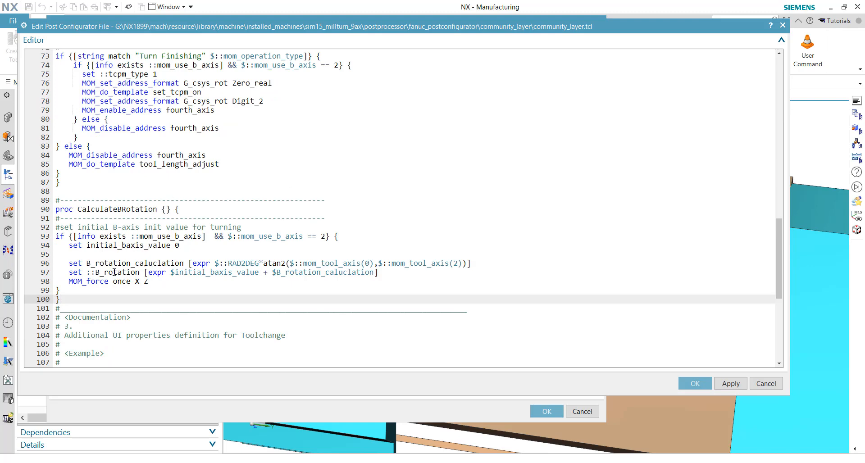
pyautogui.click(59, 290)
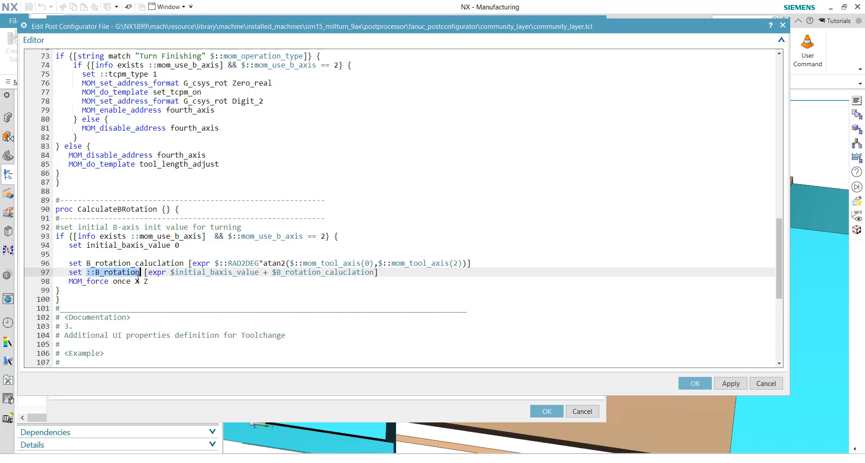
pyautogui.moveTo(65, 299)
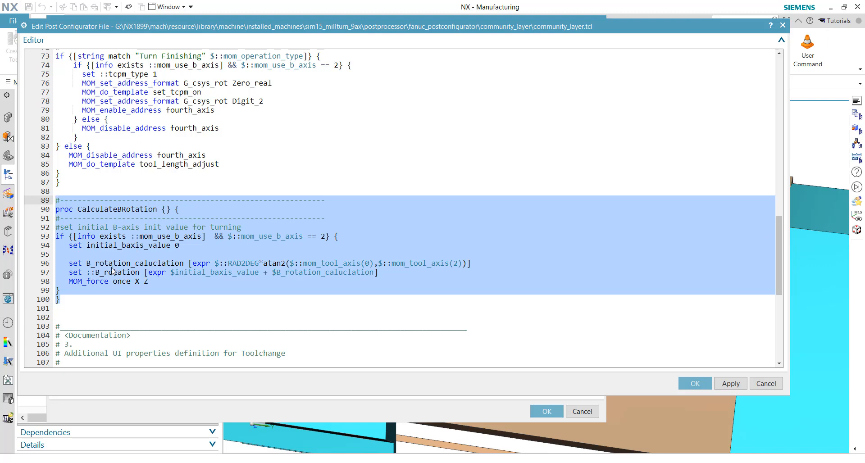
pyautogui.click(102, 272)
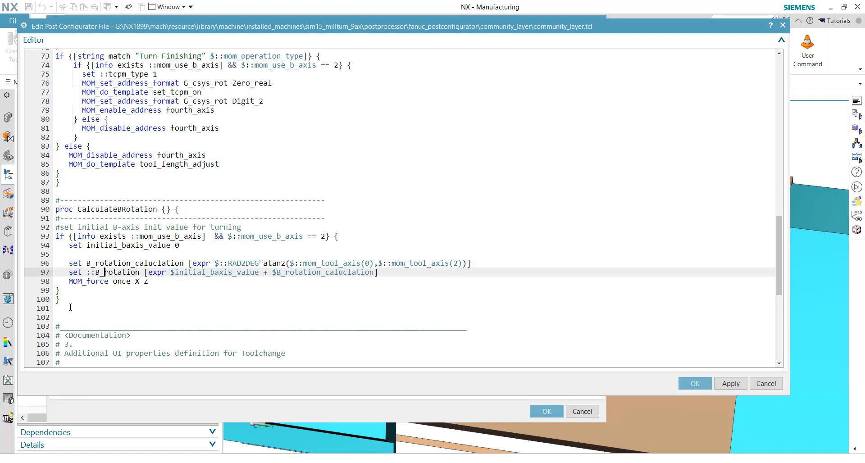
pyautogui.scroll(3)
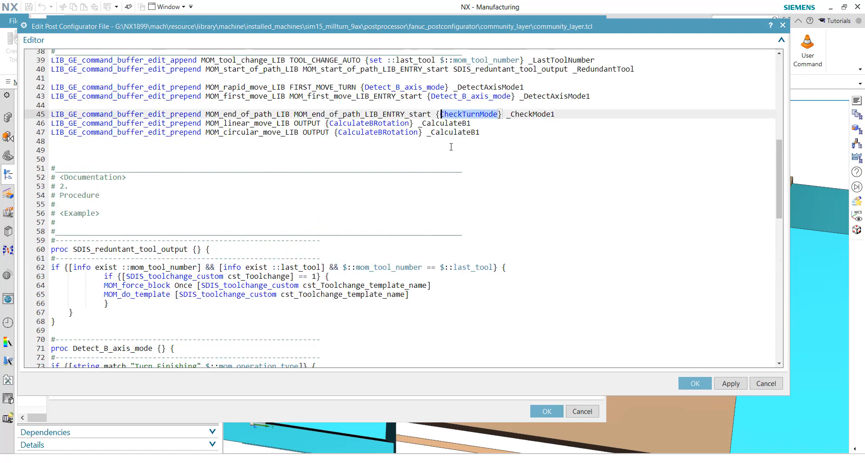
# Add MOM_do_template set_tcpm_off to CheckTurnMode and comment out the LIB_TURNING_mode "end" line.
pyautogui.scroll(-3)
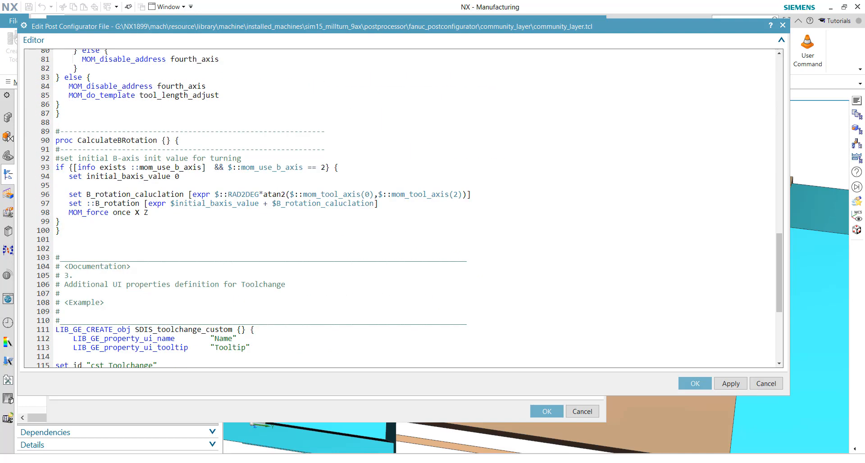
pyautogui.moveTo(425, 392)
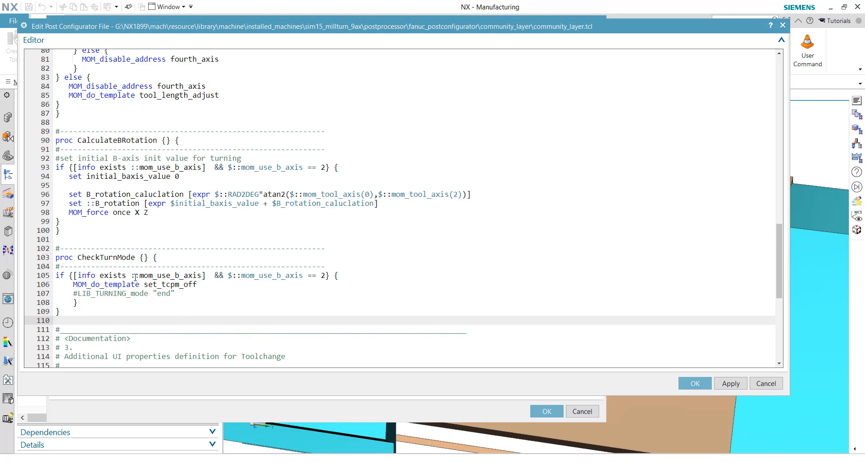
pyautogui.doubleClick(171, 275)
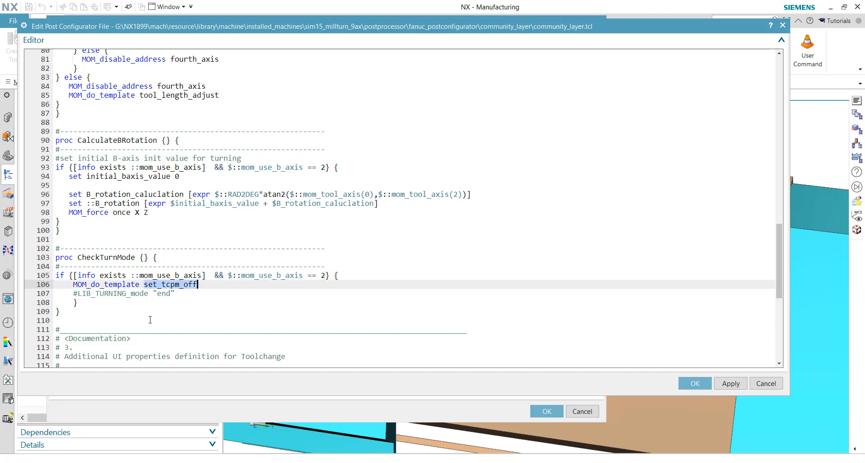
pyautogui.moveTo(145, 305)
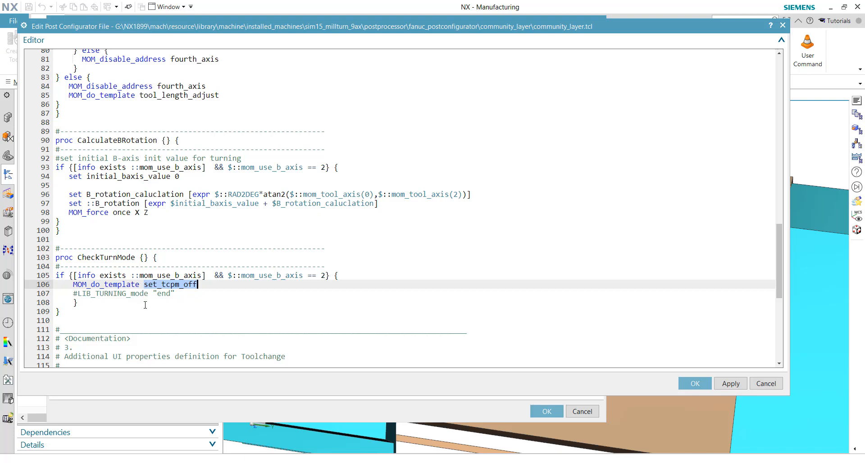
pyautogui.moveTo(141, 302)
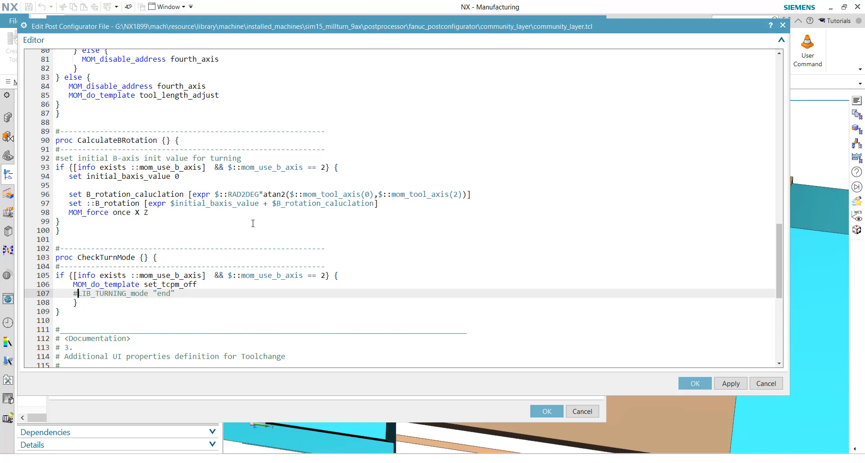
# Add 'set ::B_rotation 0.0' after the buffer edit commands and close the editor.
pyautogui.scroll(3)
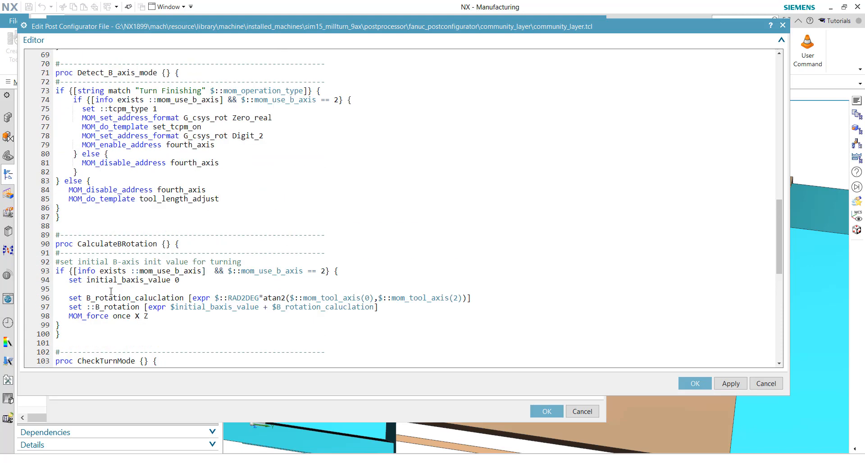
pyautogui.doubleClick(118, 308)
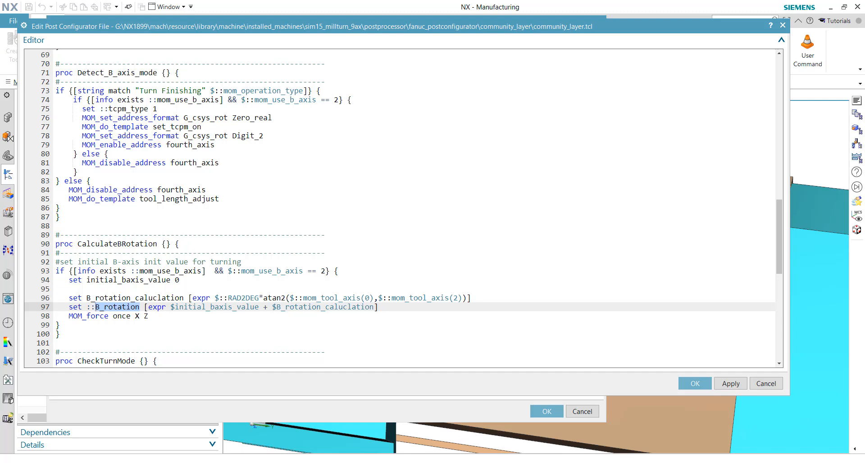
pyautogui.scroll(3)
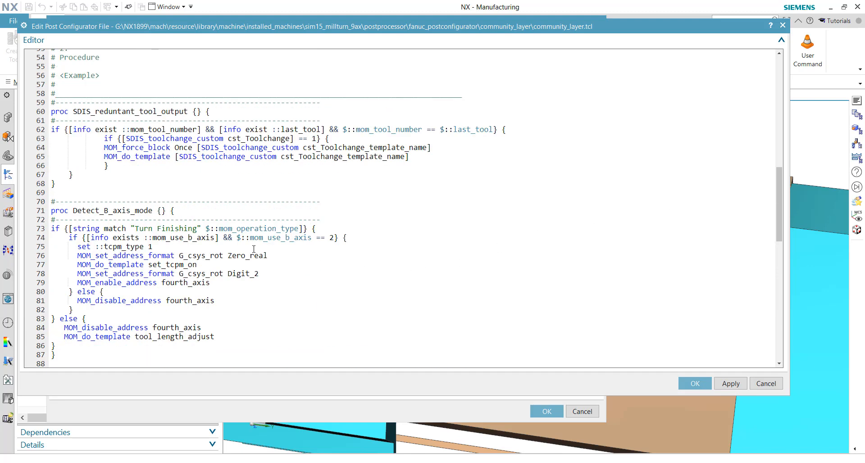
pyautogui.scroll(3)
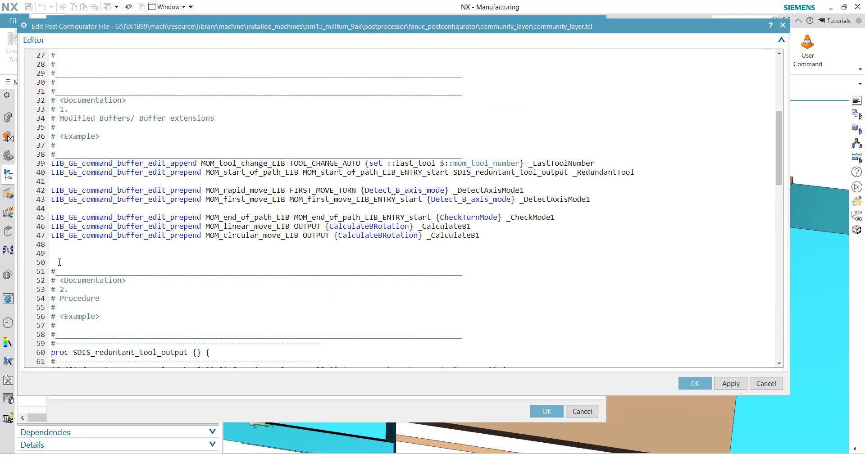
pyautogui.write('set ::B_rotation 0.0')
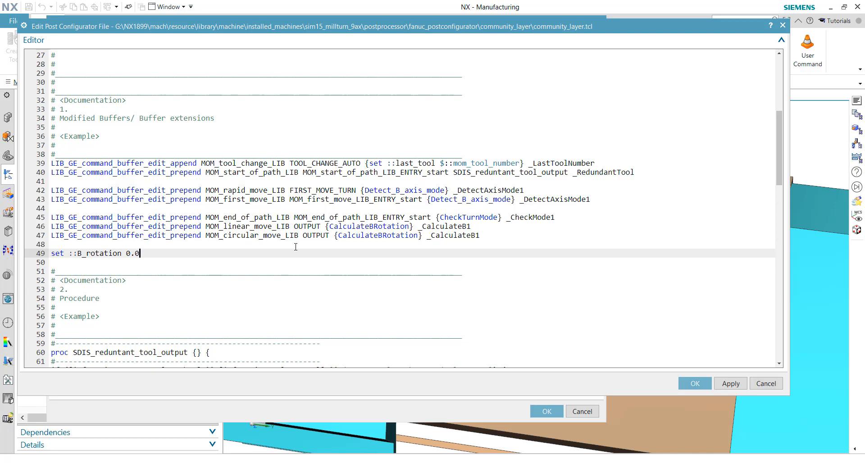
pyautogui.scroll(-3)
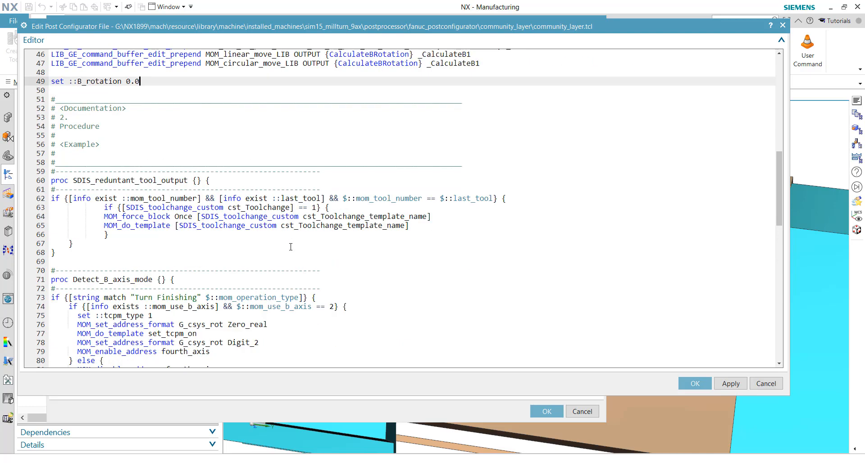
pyautogui.scroll(-3)
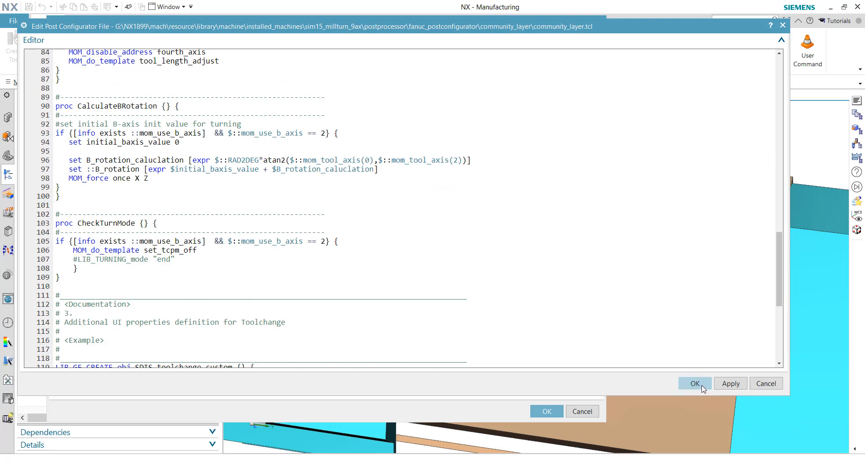
pyautogui.click(694, 384)
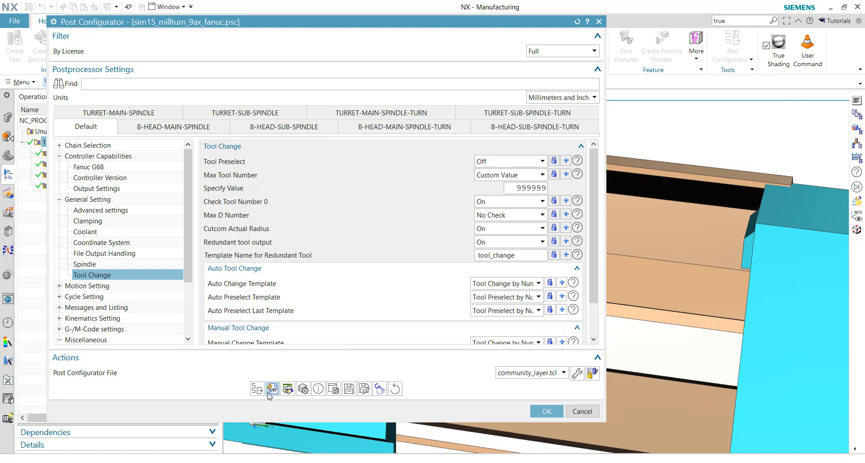
# Add a fourth_axis word with expression $::B_rotation to the linear_move_turn block.
pyautogui.click(272, 389)
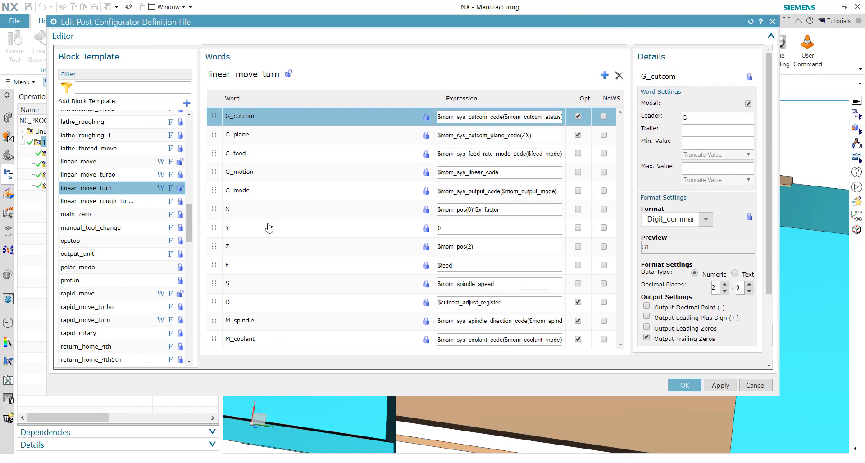
pyautogui.moveTo(196, 133)
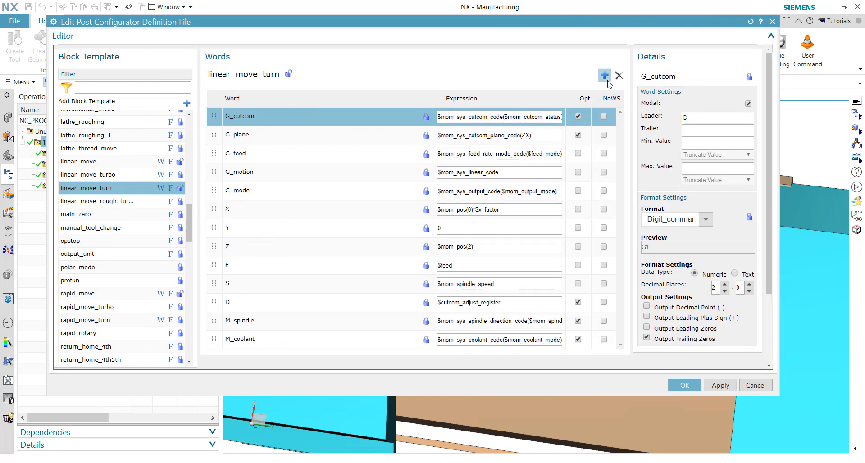
pyautogui.click(603, 76)
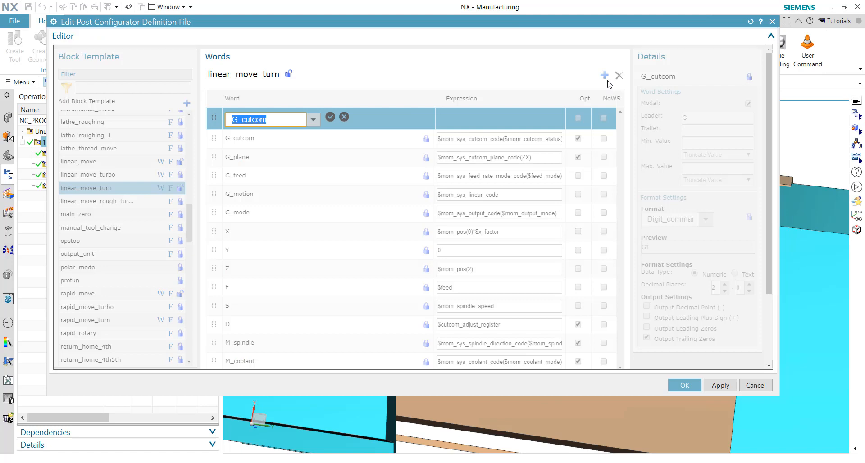
pyautogui.write('four')
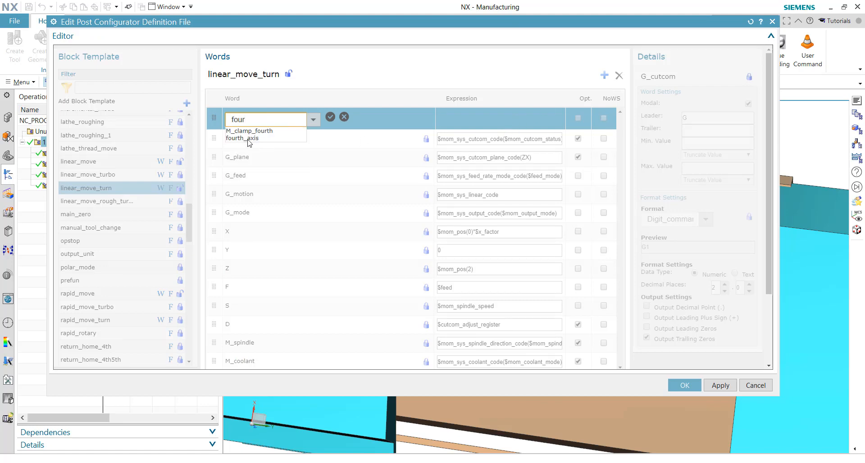
pyautogui.click(241, 139)
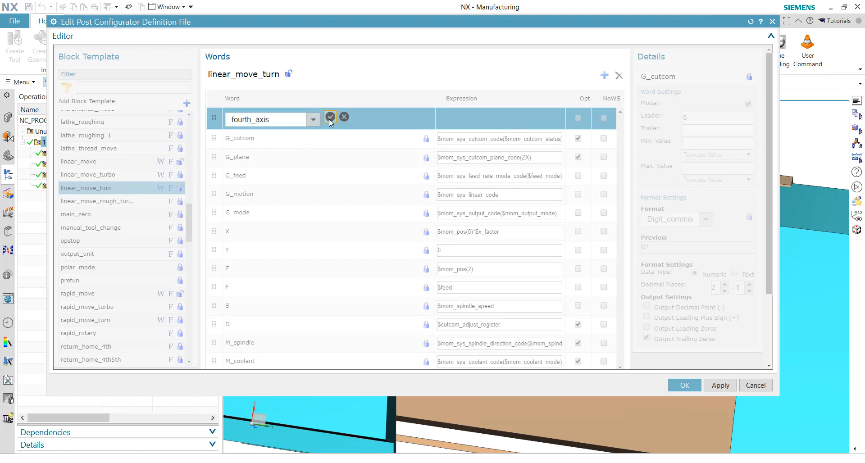
pyautogui.click(330, 117)
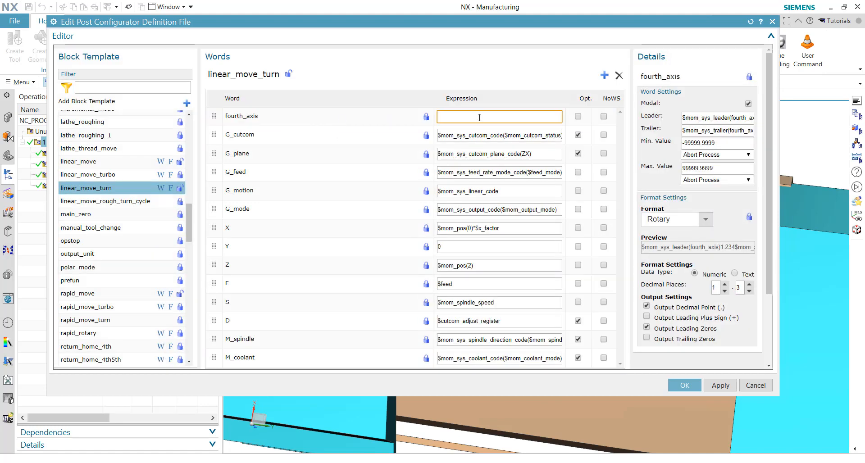
pyautogui.write('$::B_rotation')
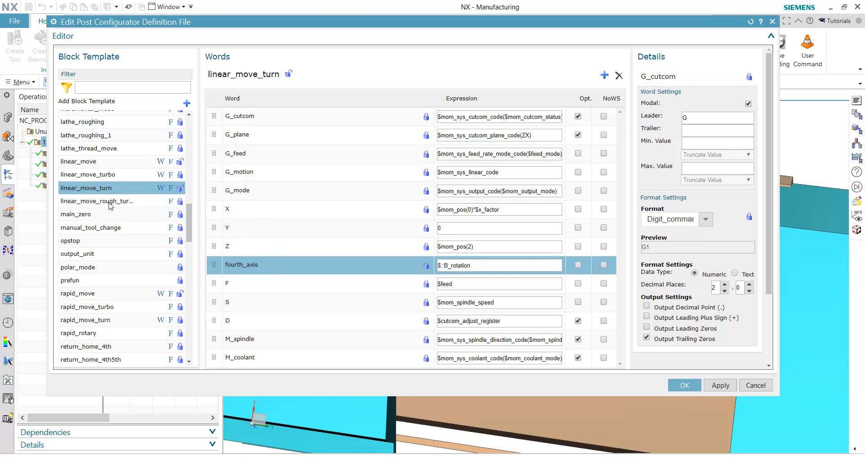
# Filter the block templates by 'circ' and open circular_move_turn.
pyautogui.scroll(3)
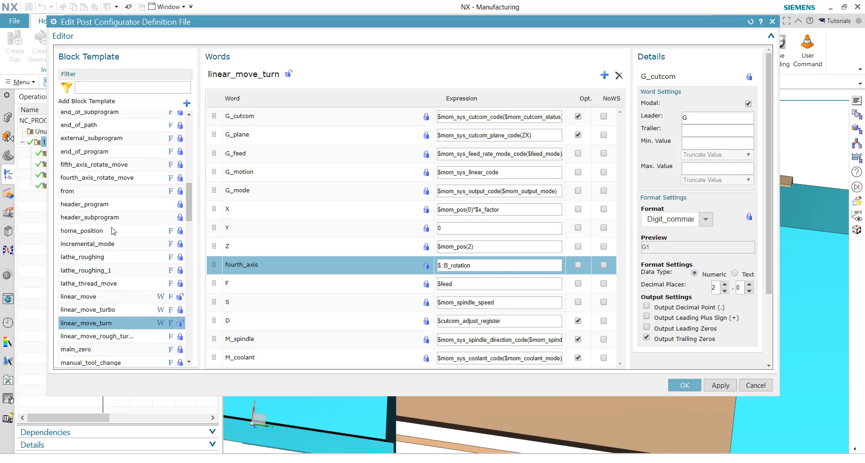
pyautogui.scroll(3)
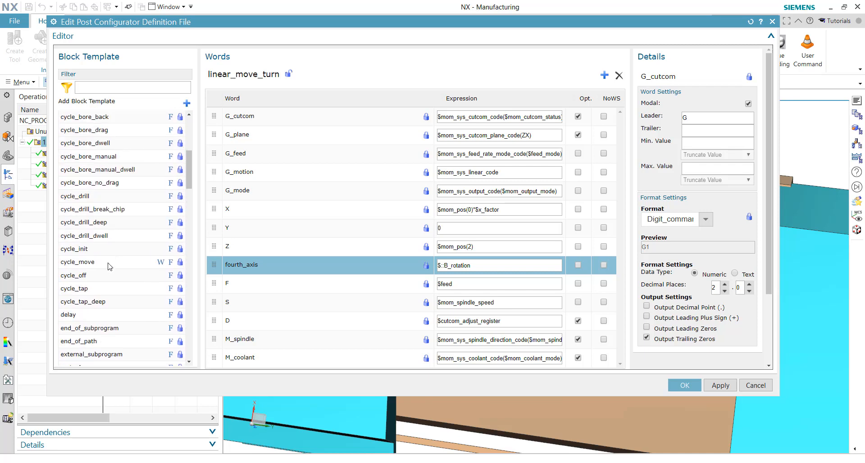
pyautogui.scroll(3)
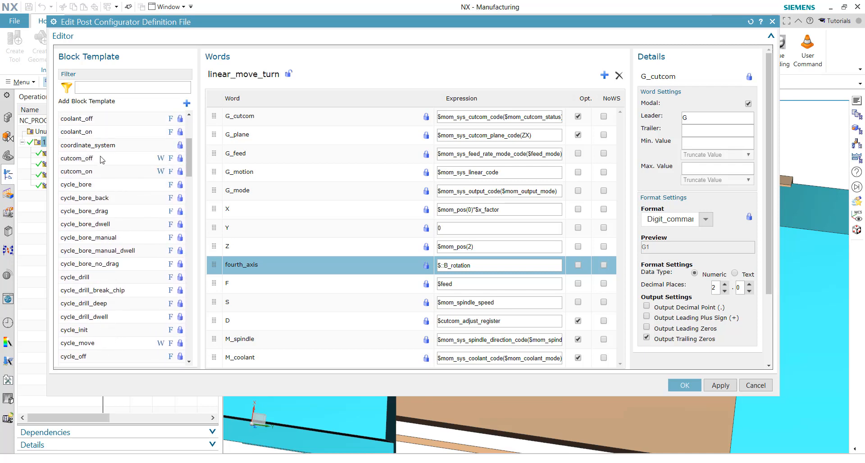
pyautogui.click(133, 87)
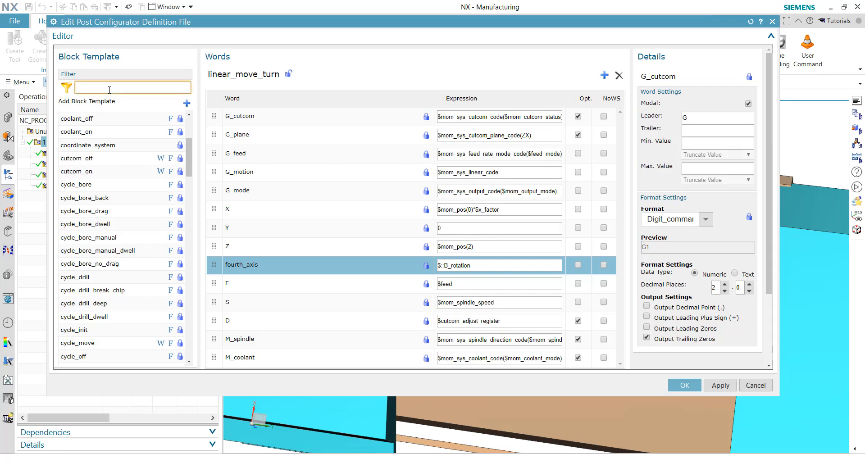
pyautogui.write('circ')
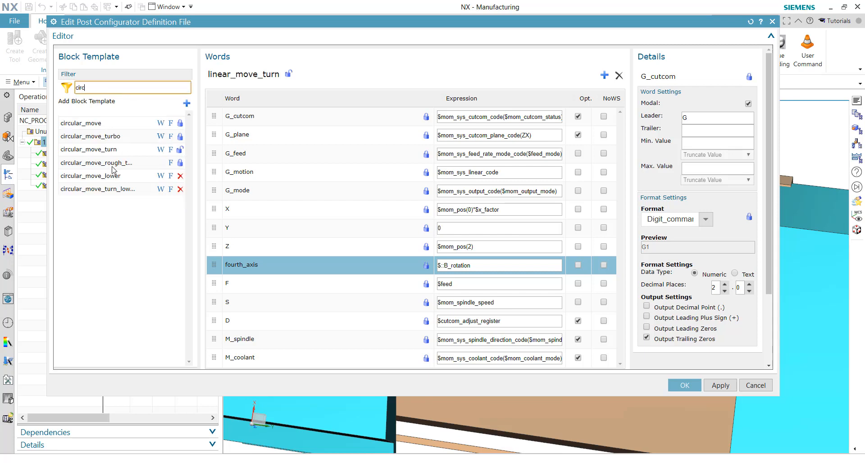
pyautogui.click(88, 150)
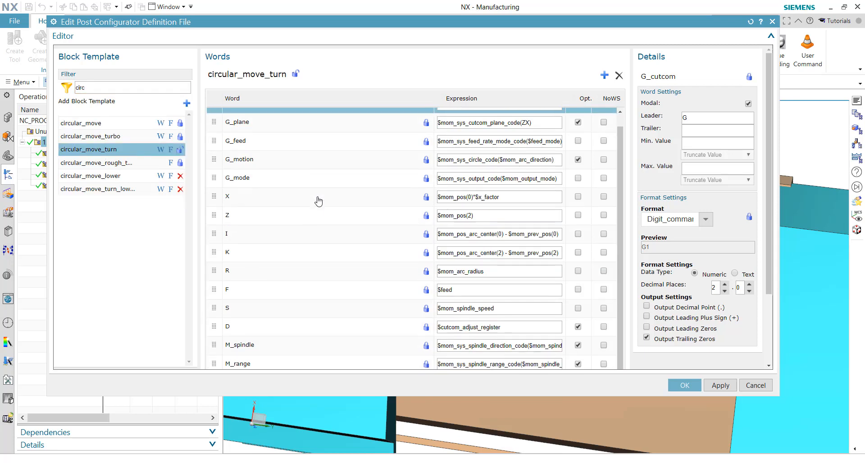
# Add a fourth_axis word with expression $B_rotation and save the block edits.
pyautogui.click(604, 75)
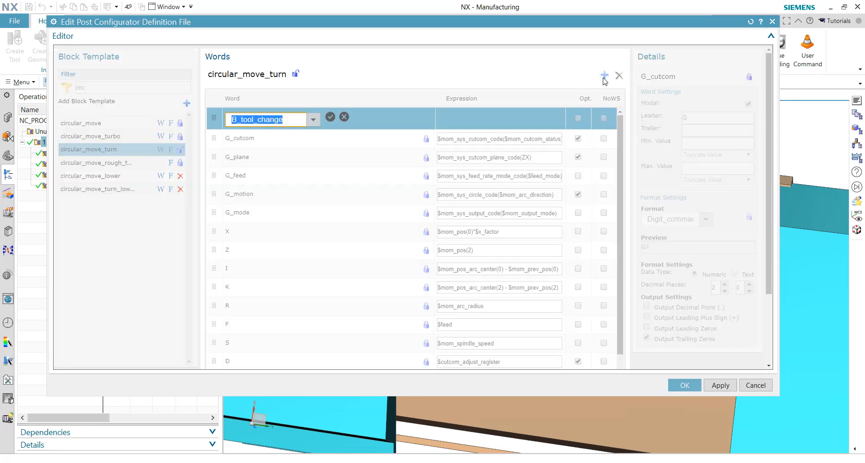
pyautogui.write('fourt')
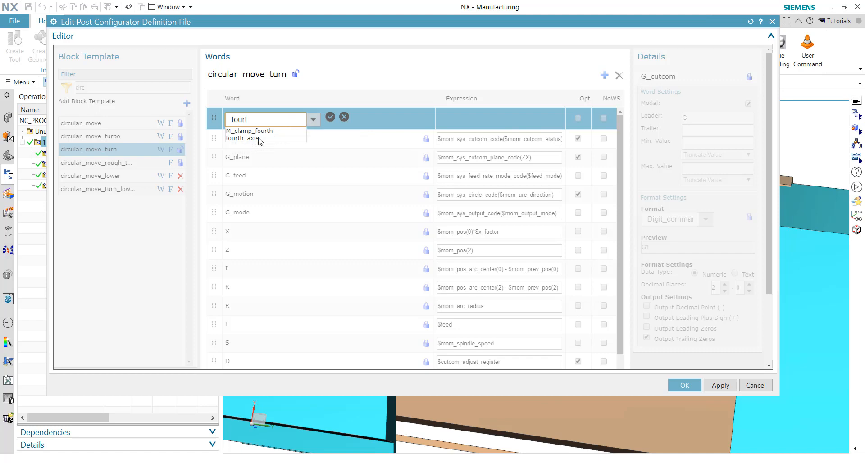
pyautogui.click(242, 139)
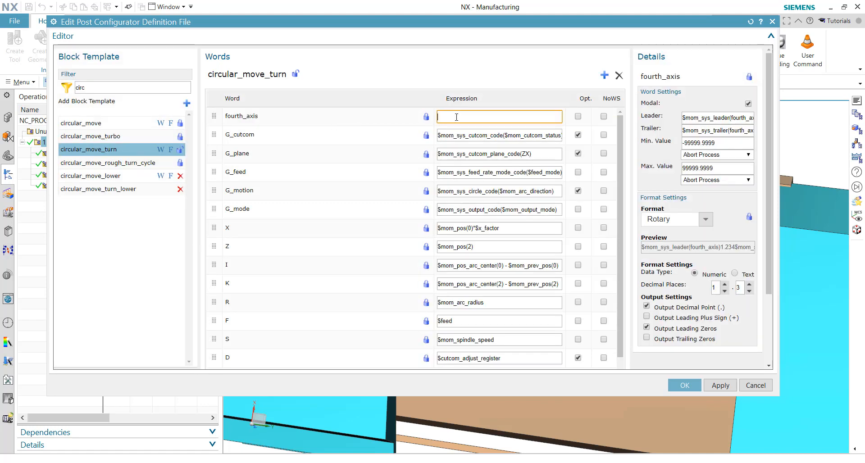
pyautogui.write('$')
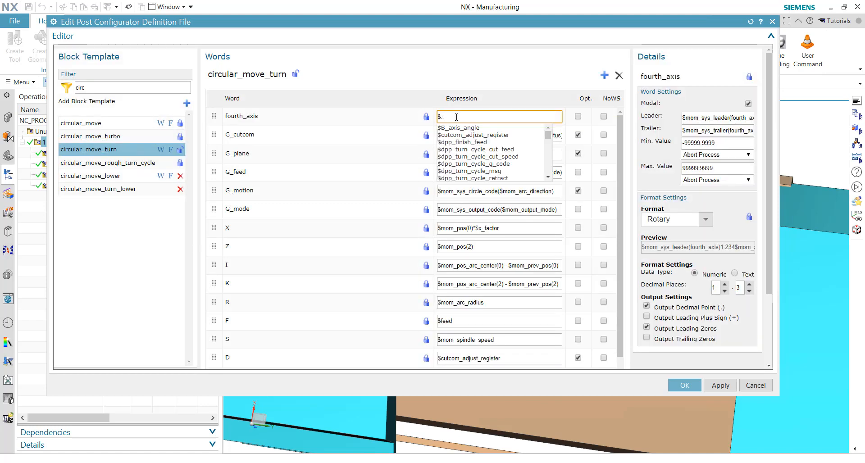
pyautogui.write('B_')
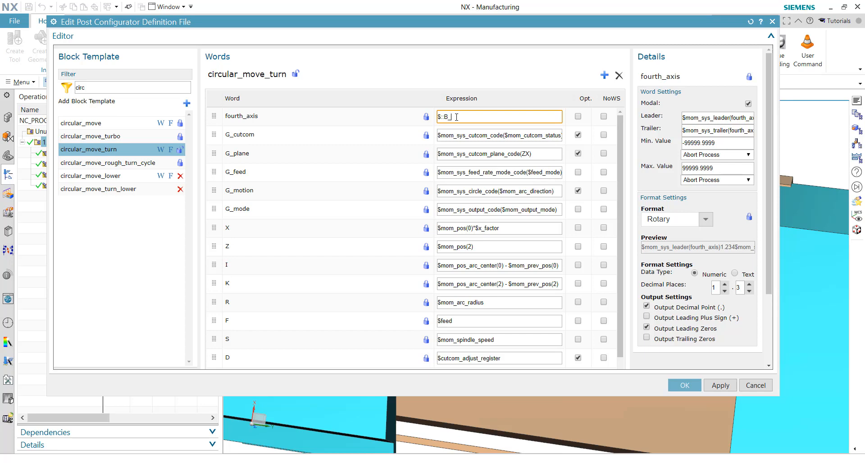
pyautogui.write('rotation')
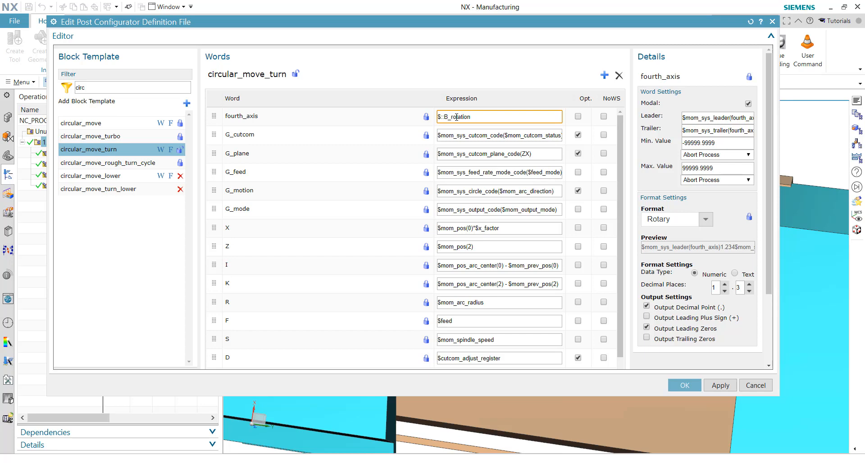
pyautogui.click(241, 117)
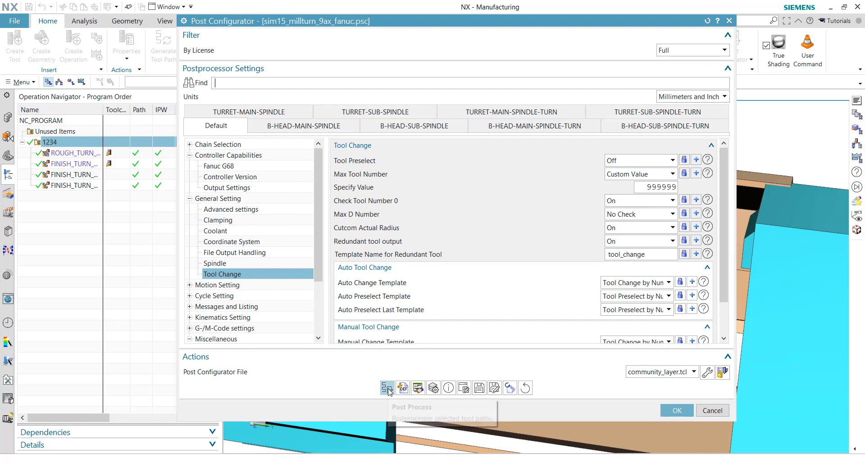
# Post the tool paths and check the B90 and B85 values in lines N2 and N52.
pyautogui.click(388, 388)
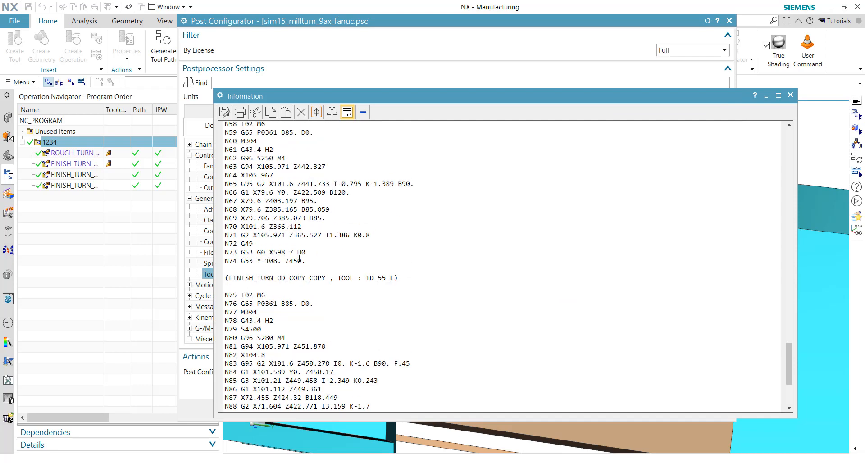
pyautogui.scroll(3)
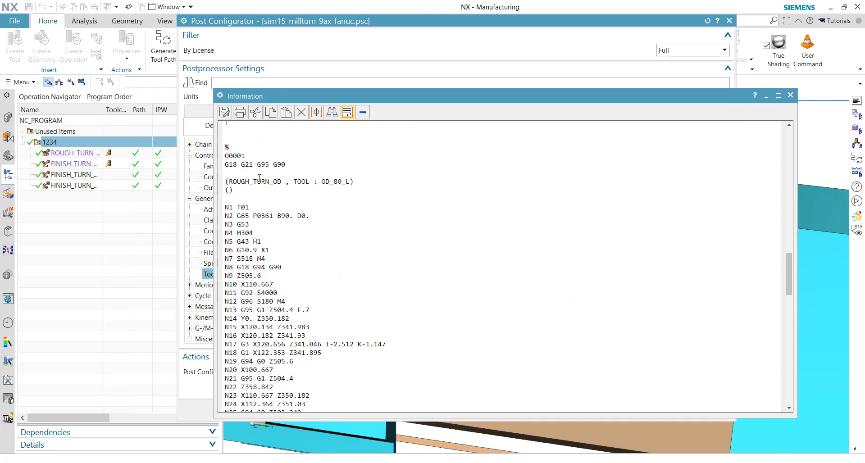
pyautogui.doubleClick(281, 215)
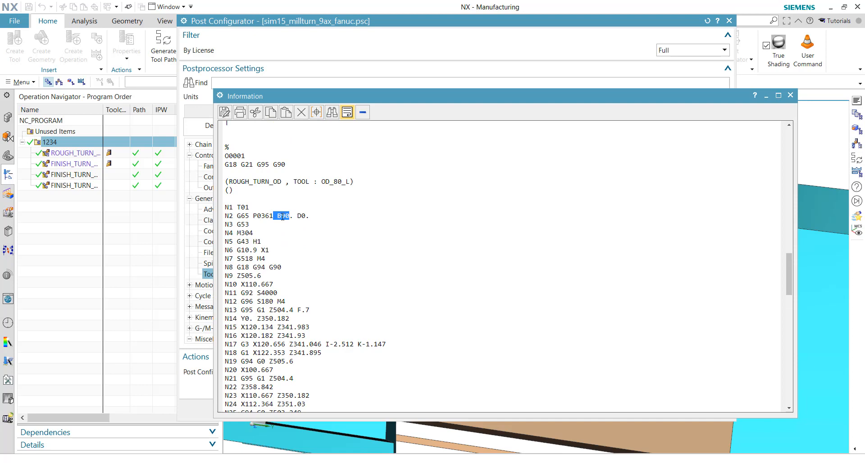
pyautogui.scroll(-3)
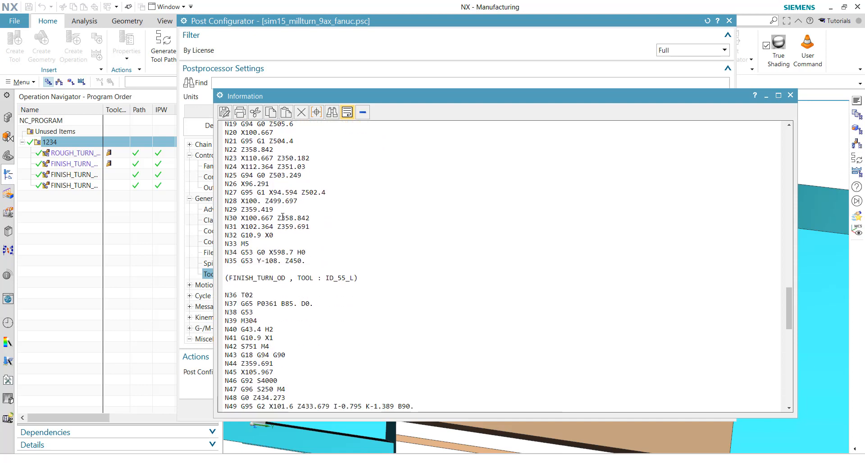
pyautogui.scroll(-3)
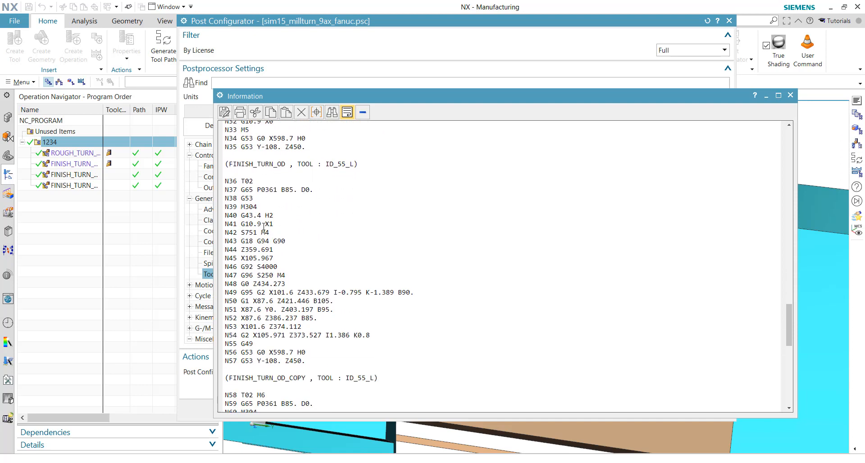
pyautogui.doubleClick(257, 215)
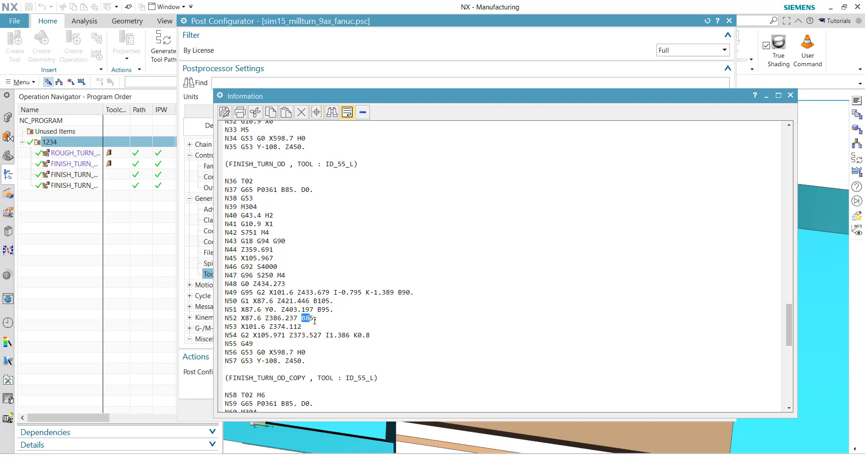
# Check B85.059 in line N68, then close the listing and the post configurator.
pyautogui.scroll(-3)
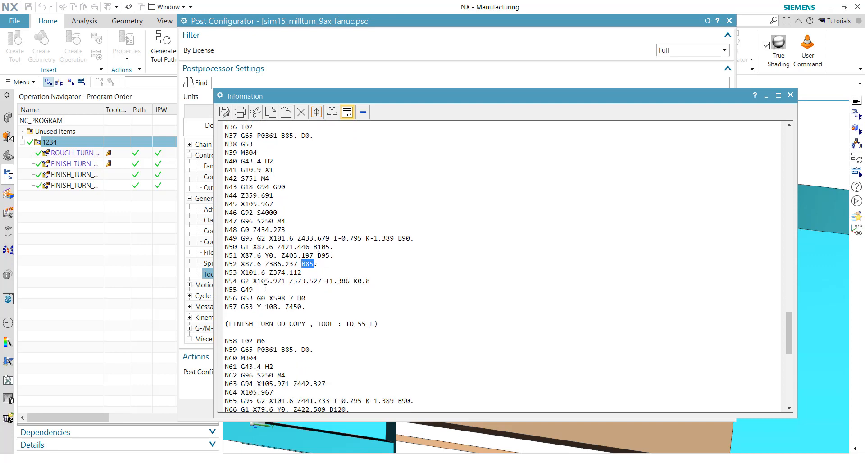
pyautogui.scroll(-3)
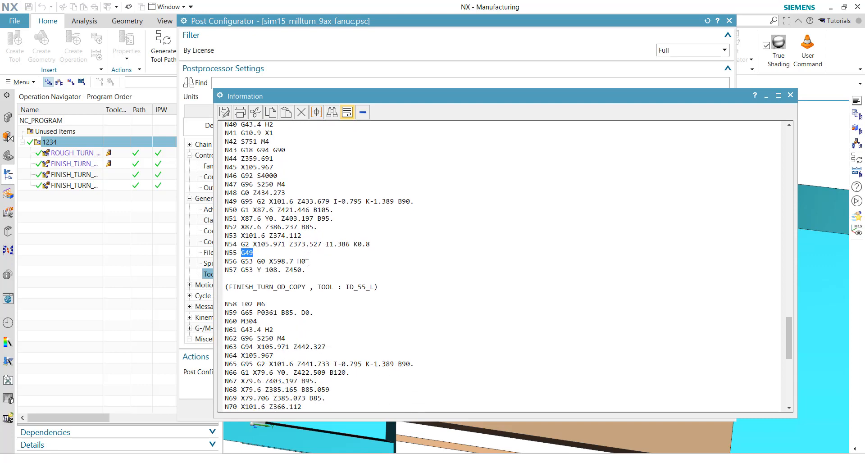
pyautogui.scroll(-3)
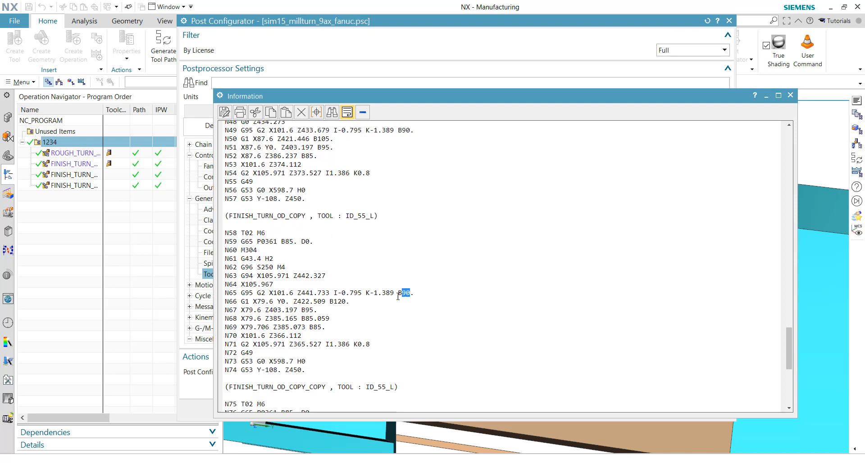
pyautogui.click(306, 319)
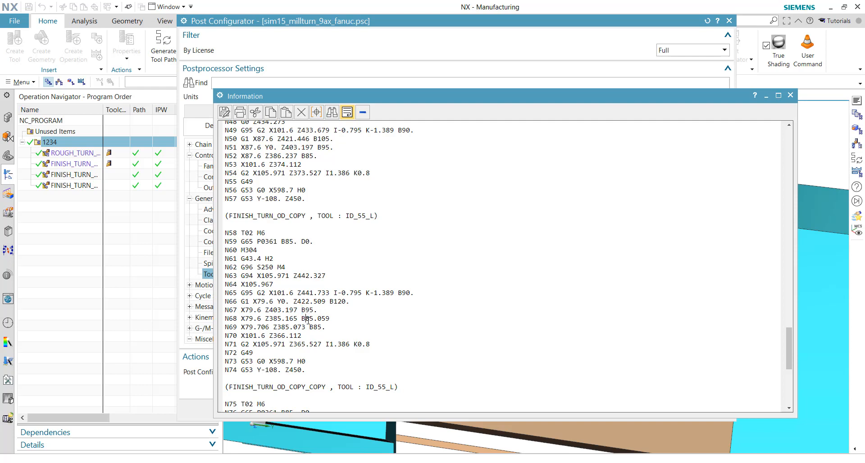
pyautogui.scroll(-3)
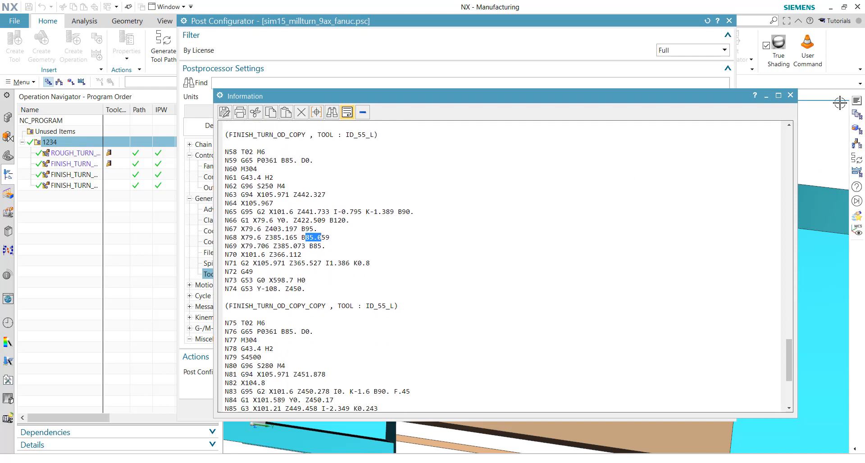
pyautogui.moveTo(735, 135)
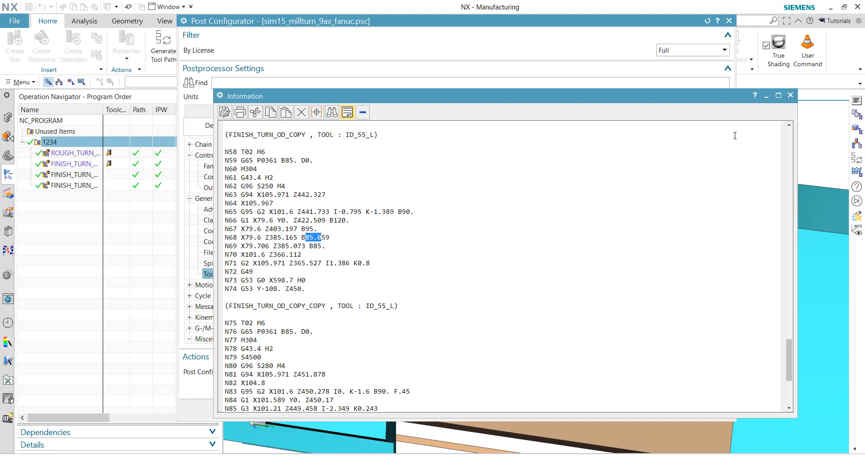
pyautogui.scroll(-3)
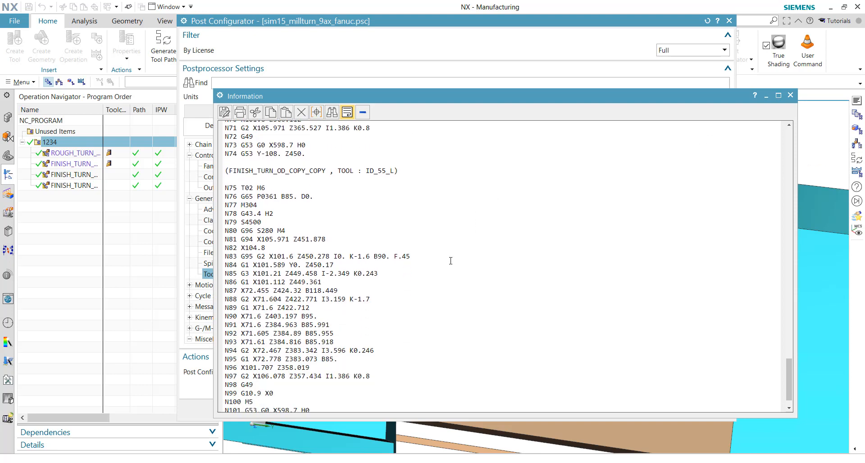
pyautogui.click(789, 94)
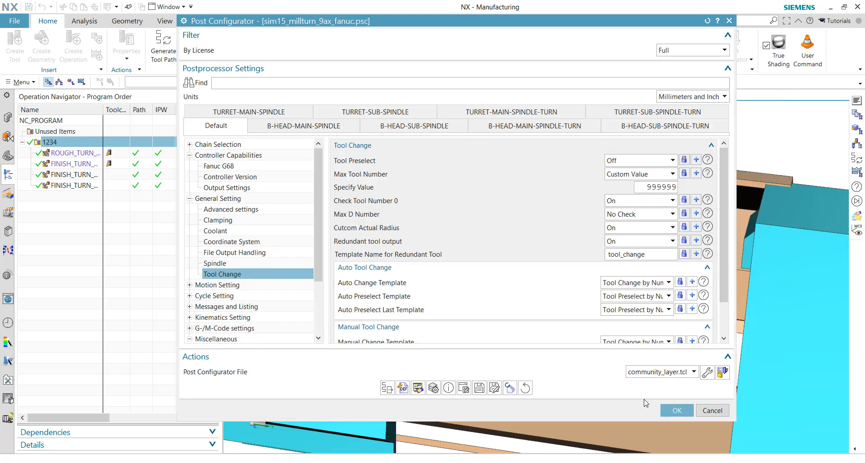
pyautogui.click(676, 410)
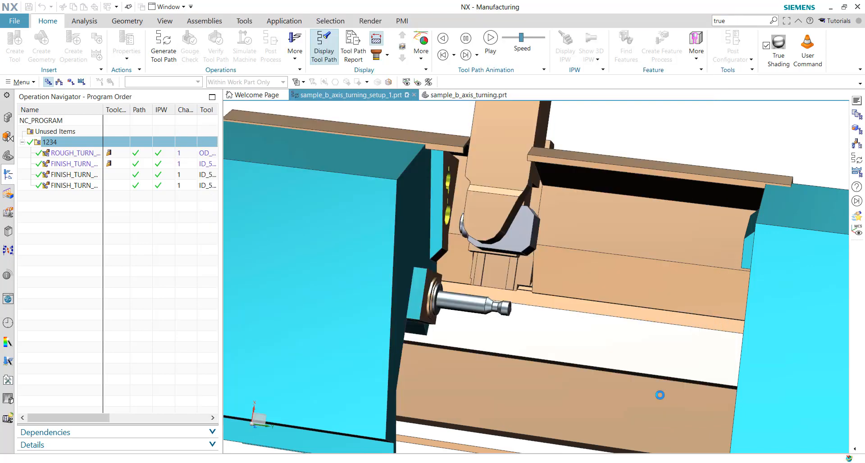
pyautogui.click(244, 46)
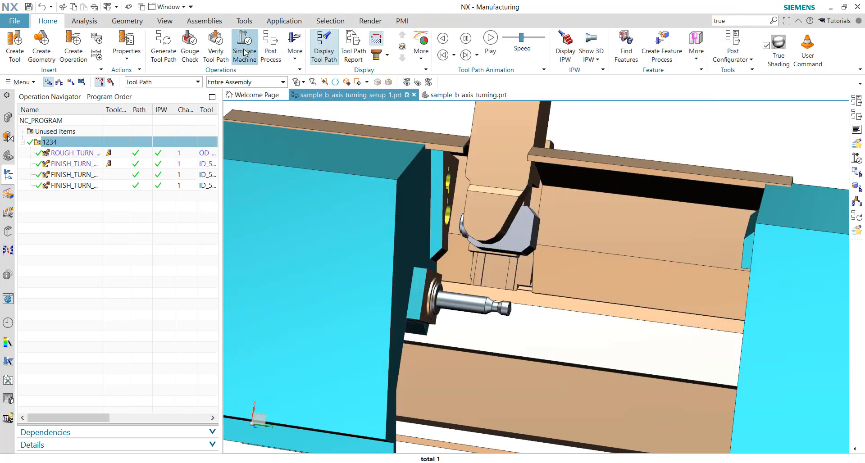
# Run the machine code simulation past the fixture offset warning until the kinematics chain error.
pyautogui.click(244, 46)
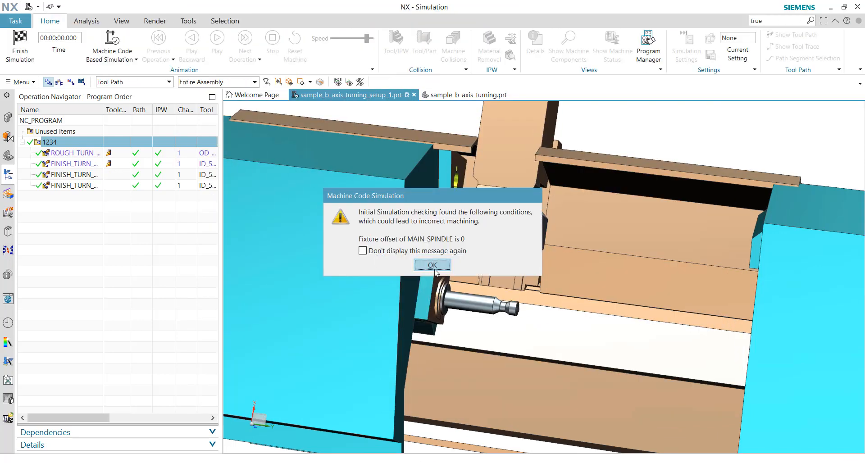
pyautogui.click(432, 266)
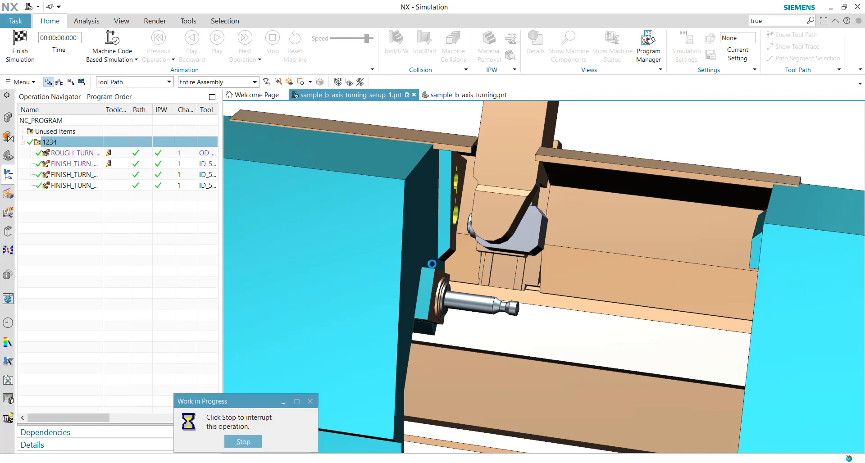
pyautogui.click(243, 442)
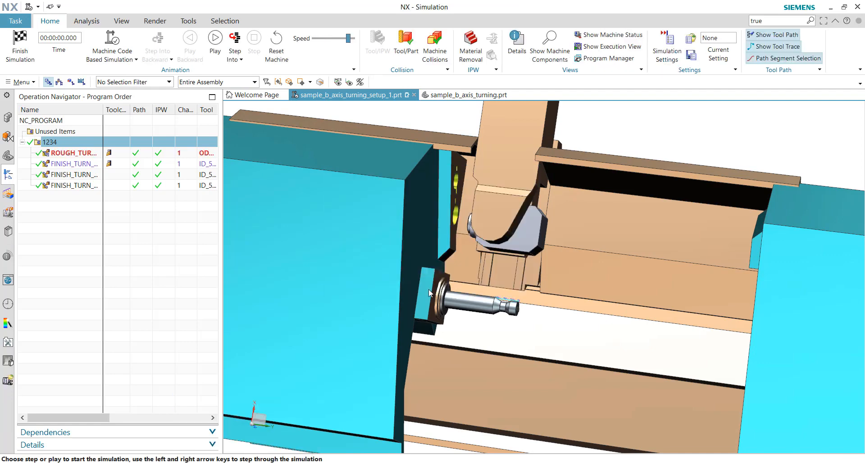
pyautogui.click(214, 40)
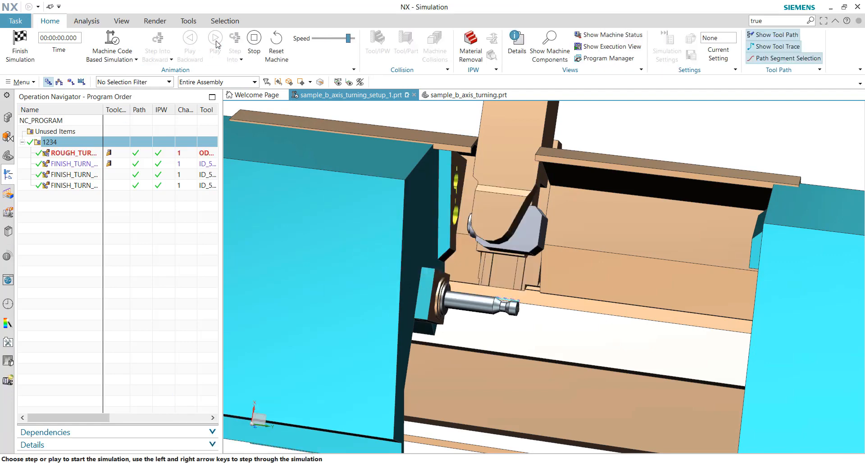
pyautogui.click(214, 38)
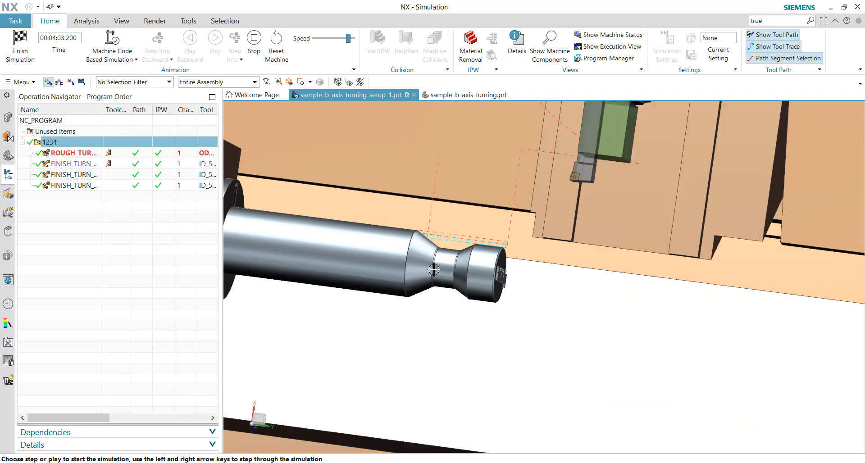
pyautogui.click(215, 41)
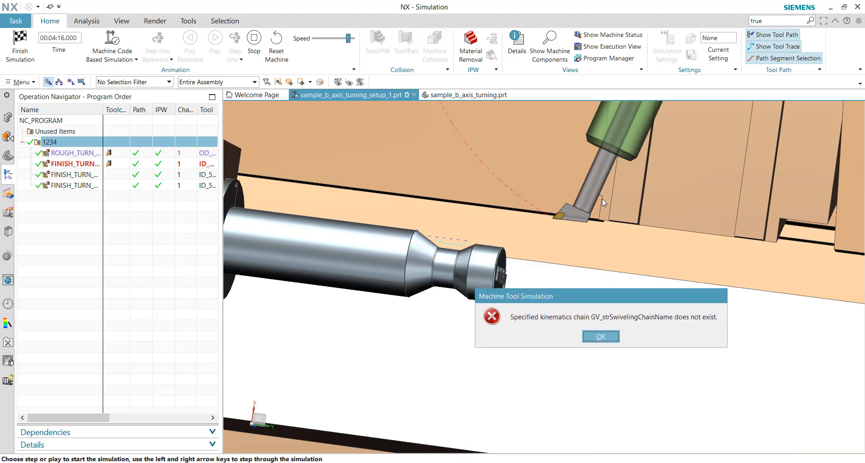
pyautogui.moveTo(637, 326)
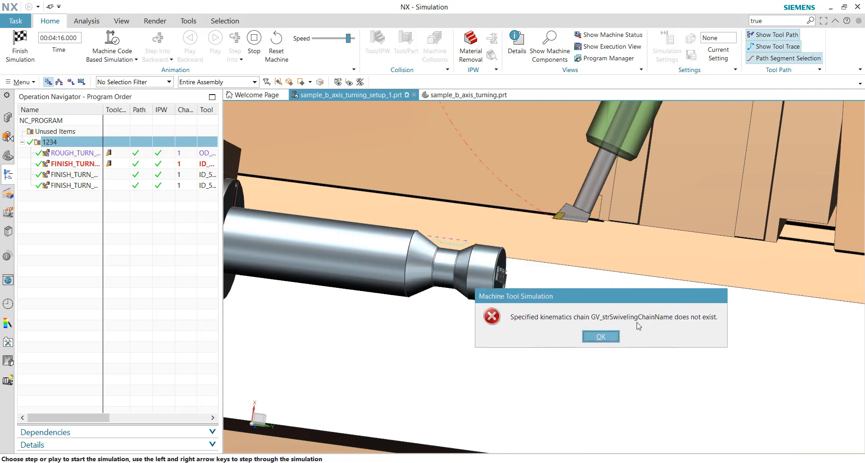
pyautogui.moveTo(596, 357)
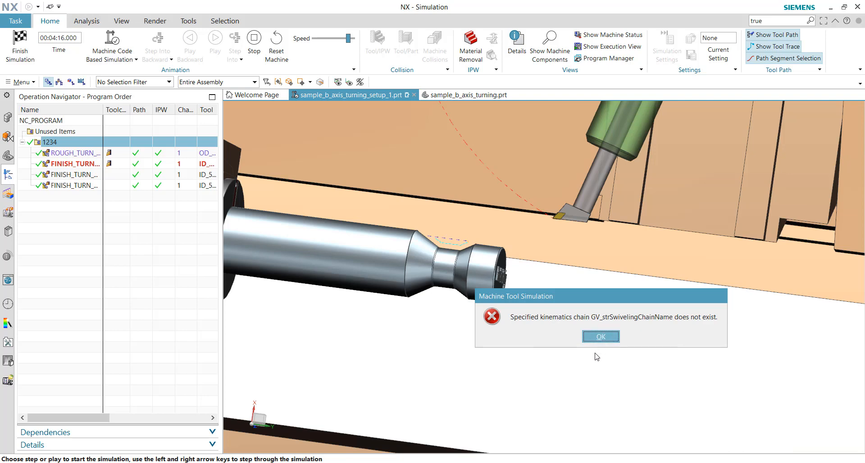
pyautogui.moveTo(601, 336)
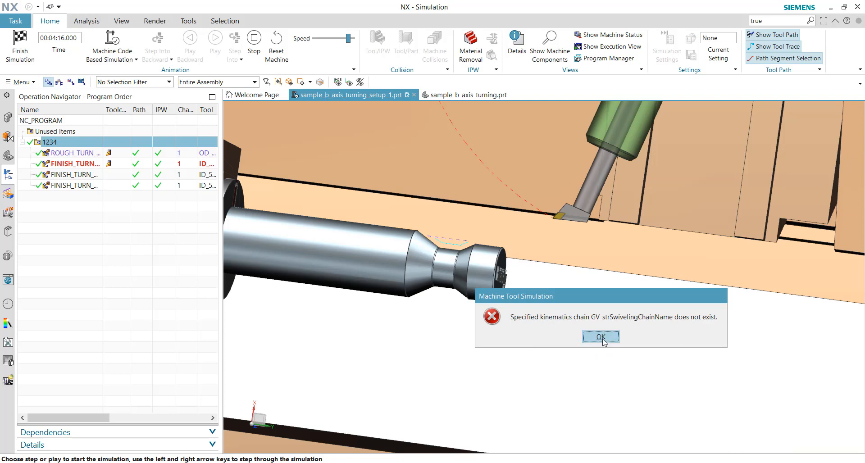